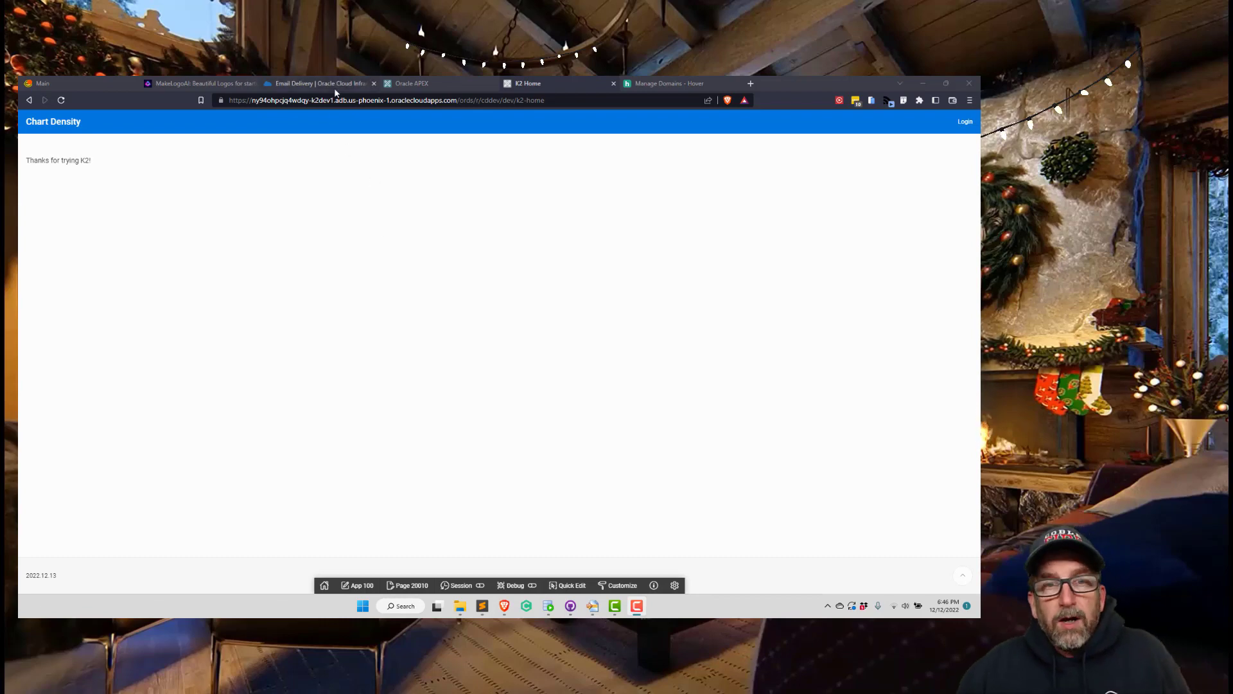
- Switch to the Email Delivery browser tab of the OCI Console
click(315, 84)
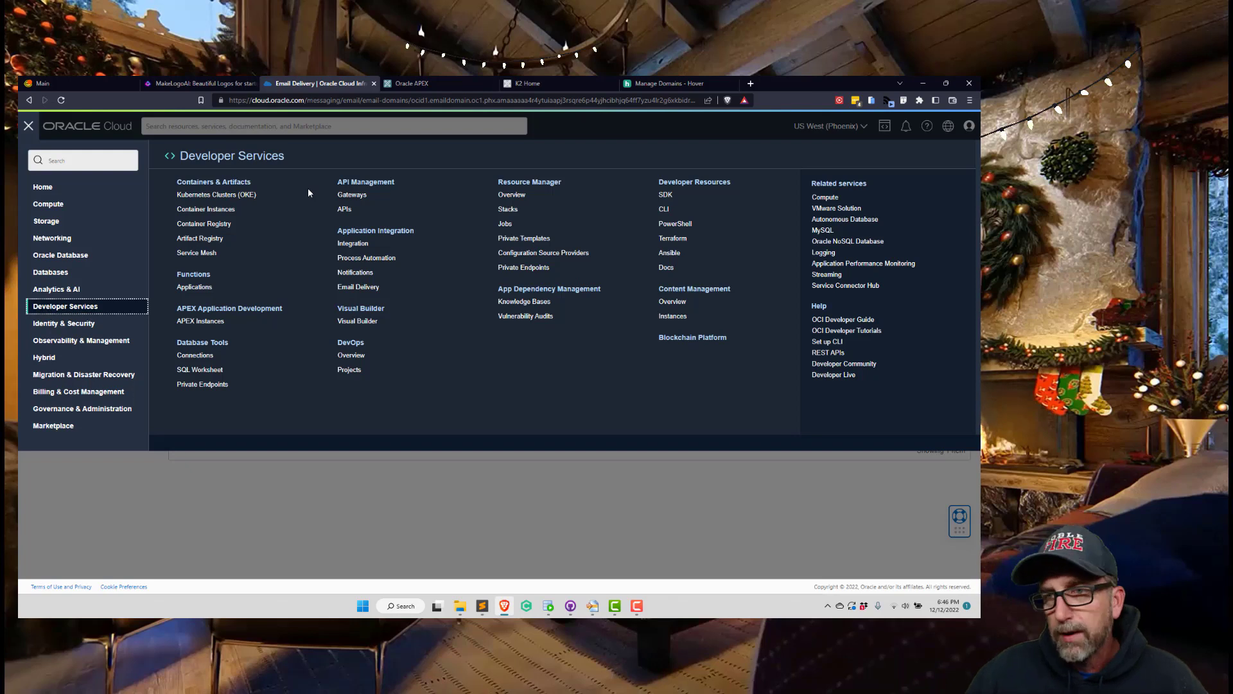
mouse_move(93, 139)
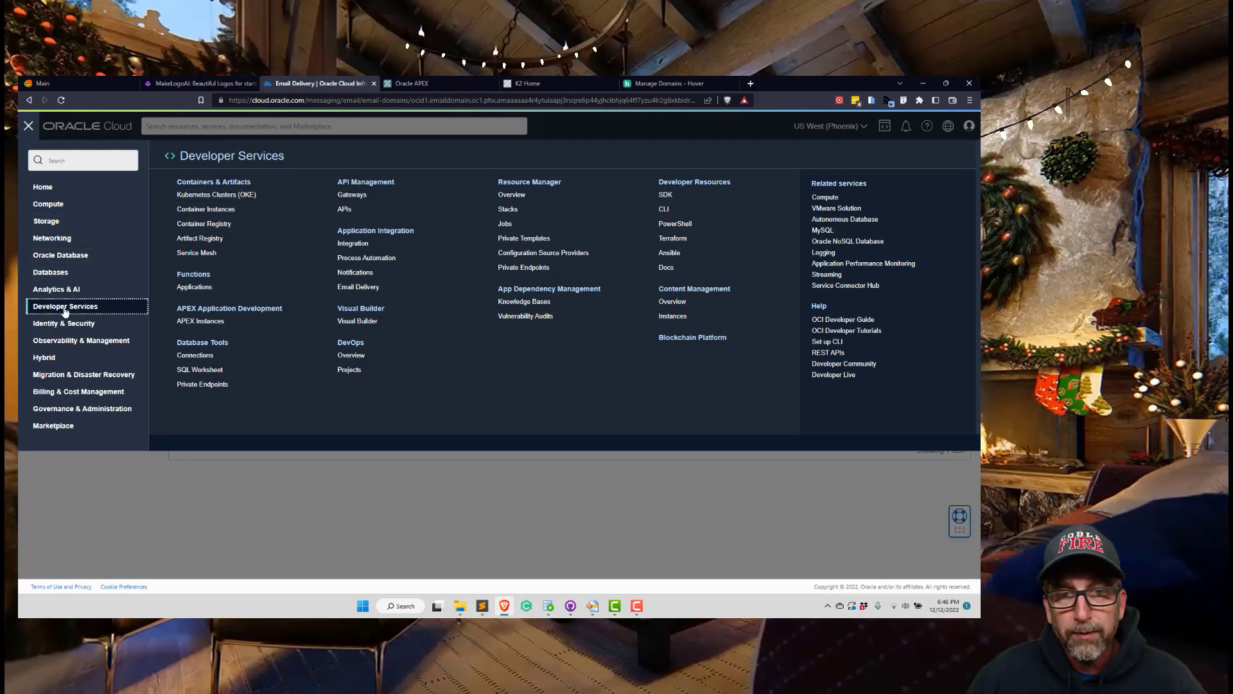
mouse_move(217, 343)
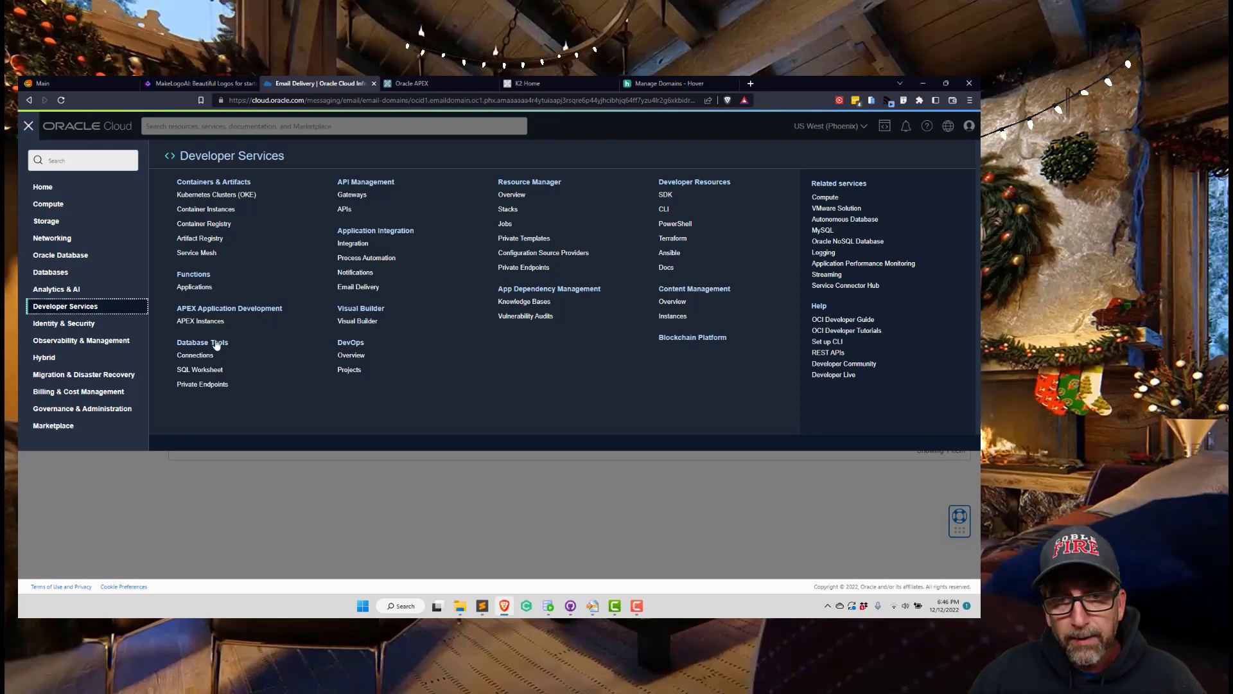
mouse_move(194, 286)
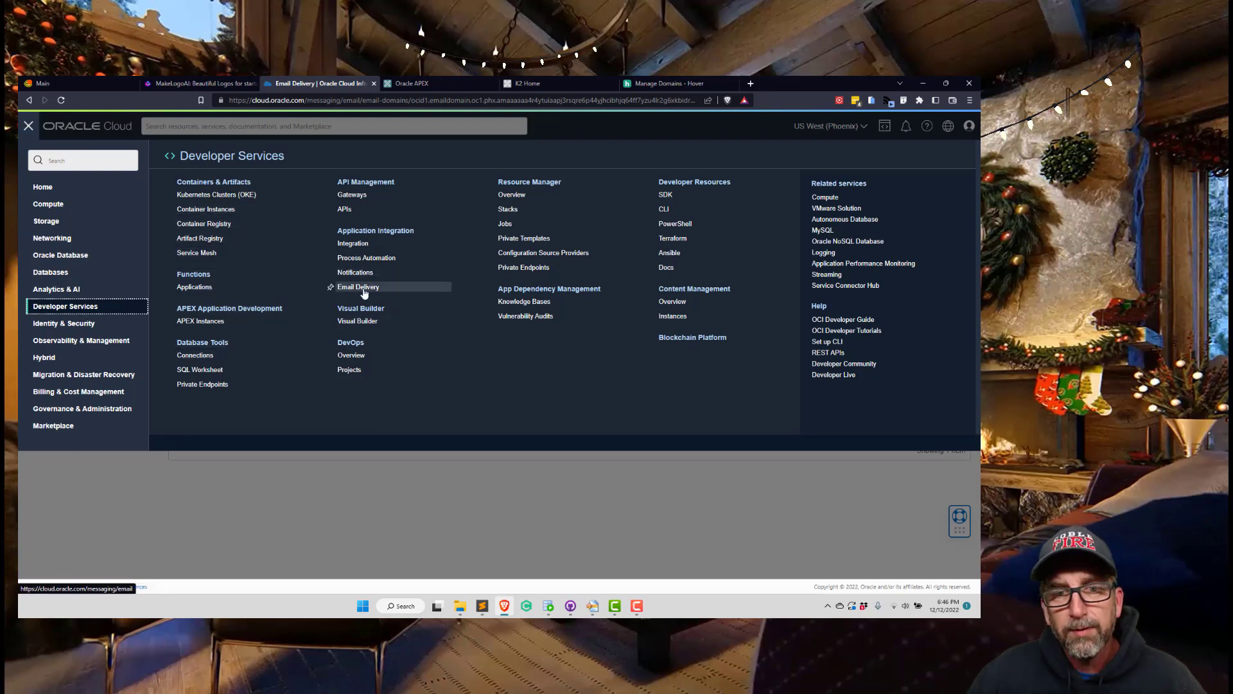
- Show the Email Delivery dashboard for arclogicsoftware.com with autorefresh every 5 minutes
click(358, 287)
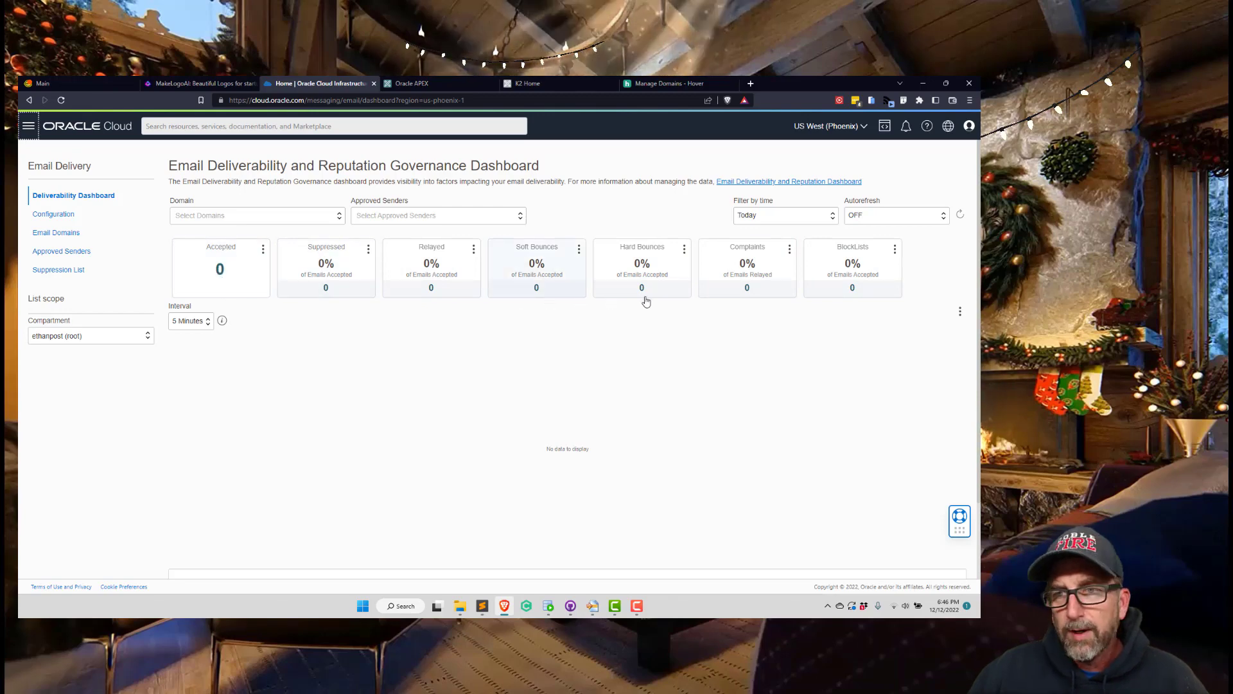
mouse_move(873, 224)
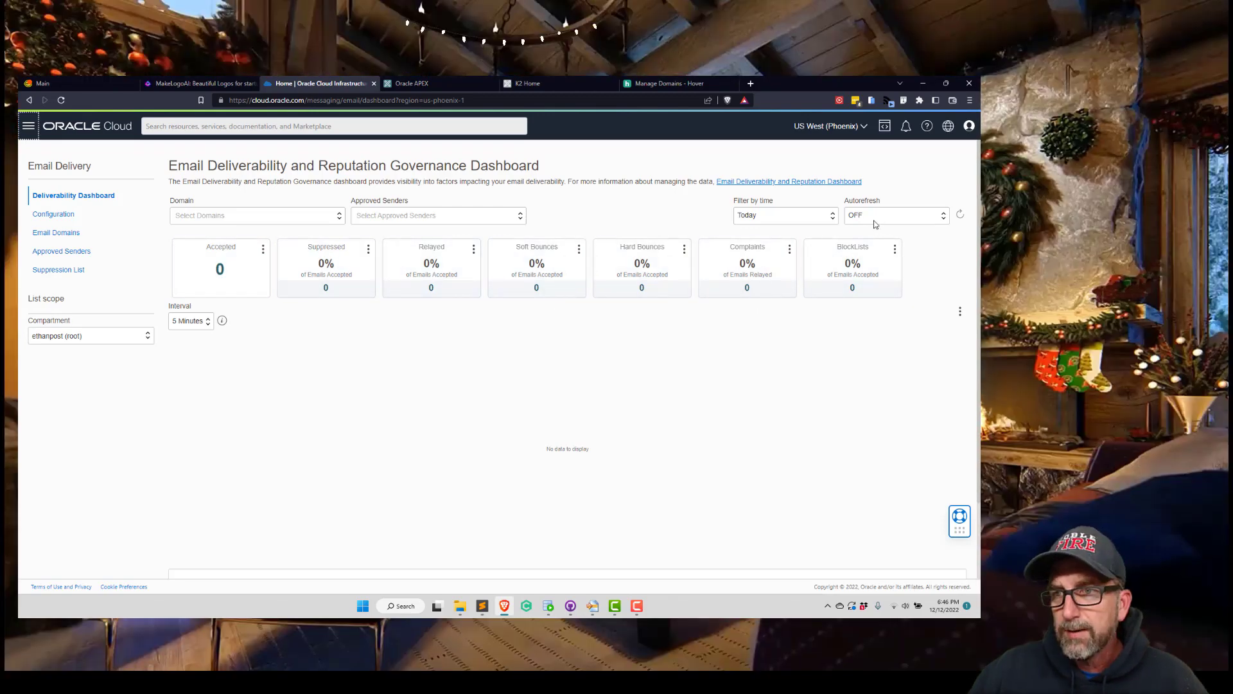
click(894, 215)
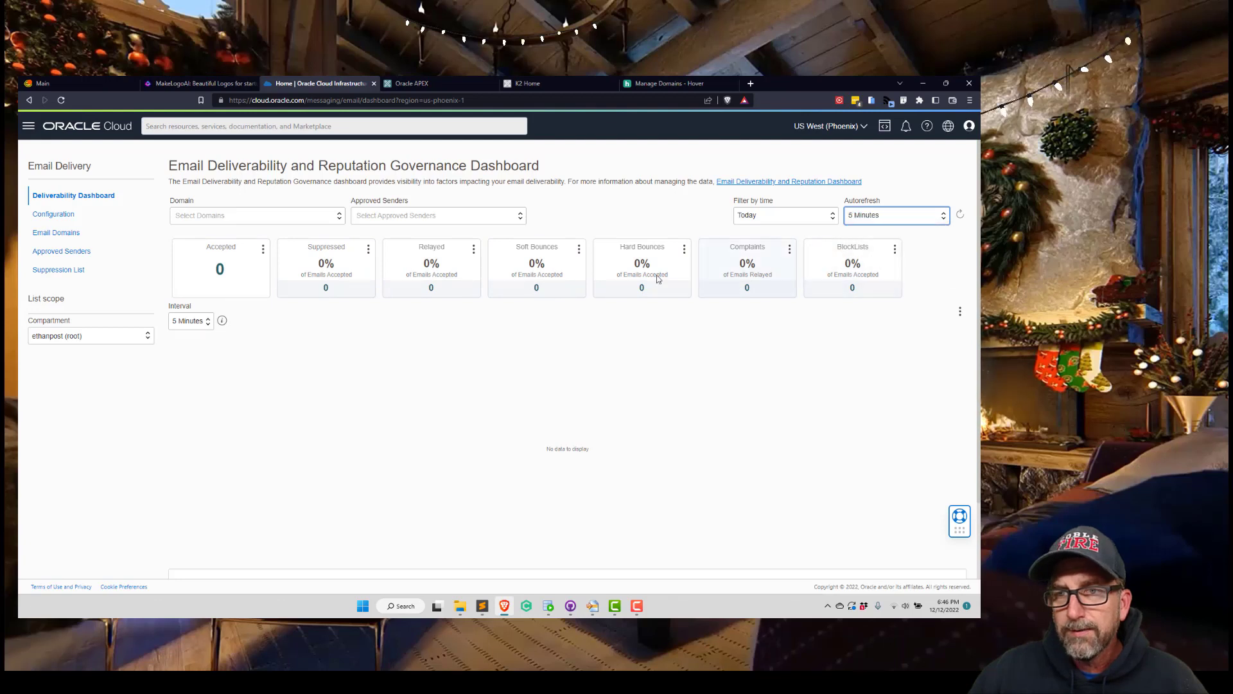
mouse_move(950, 307)
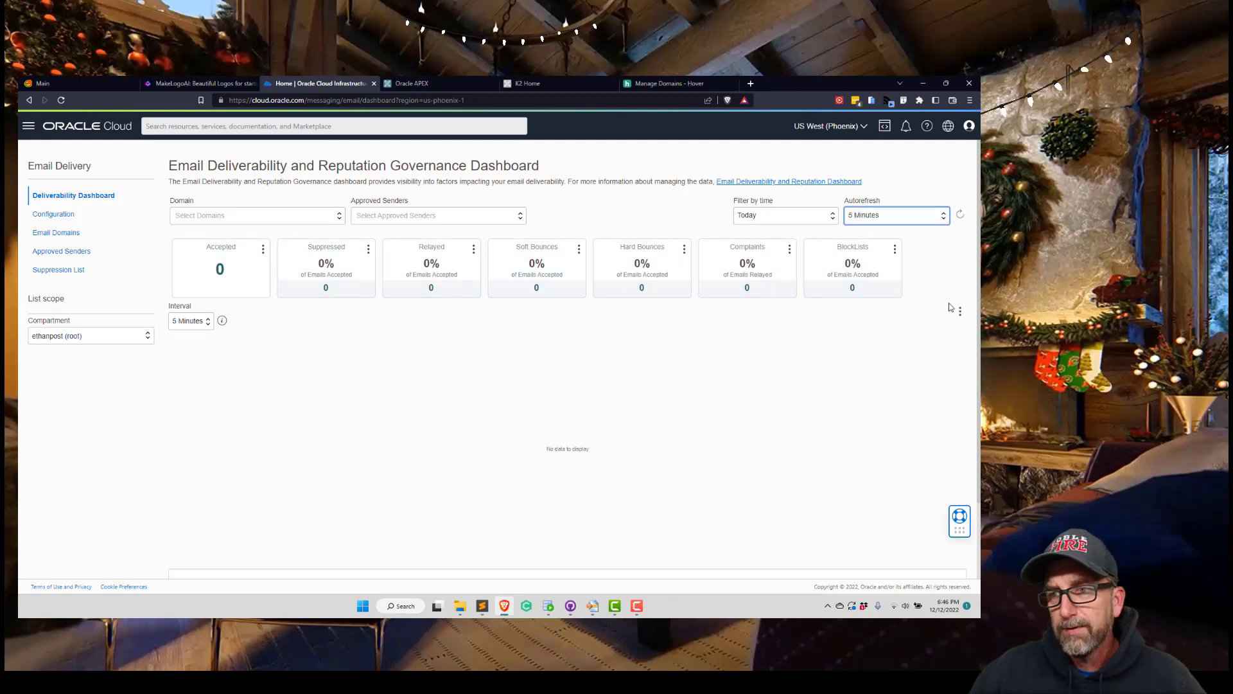
mouse_move(309, 227)
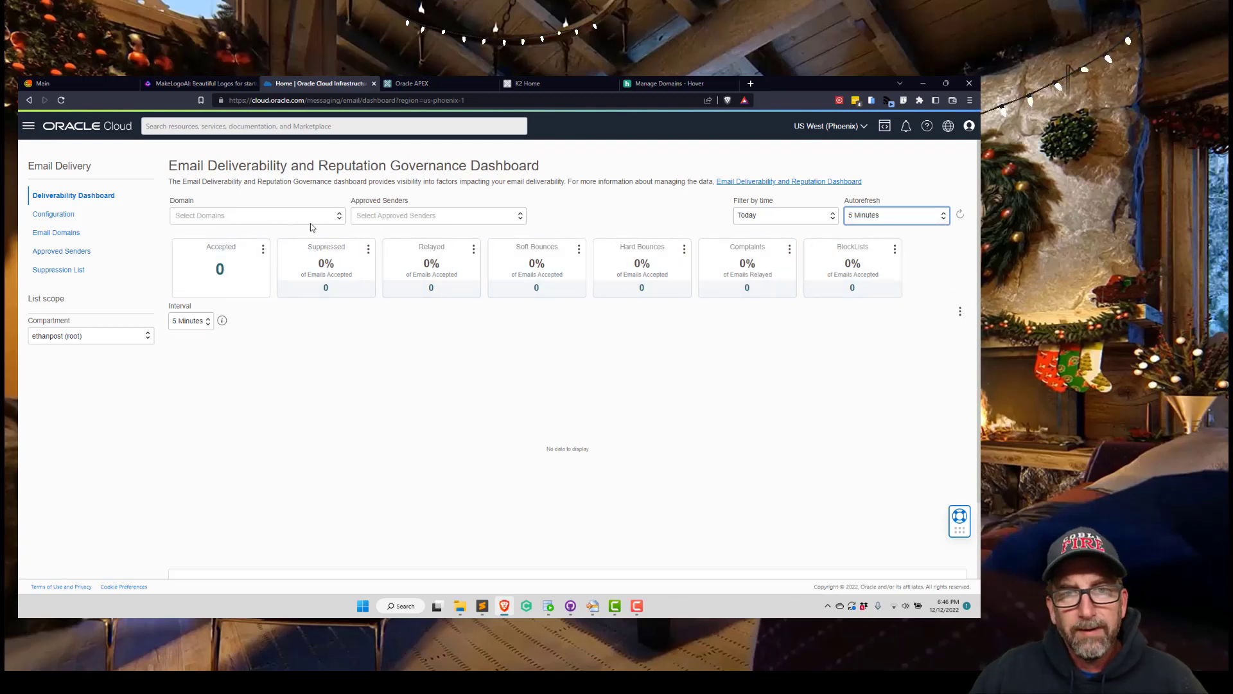
click(256, 214)
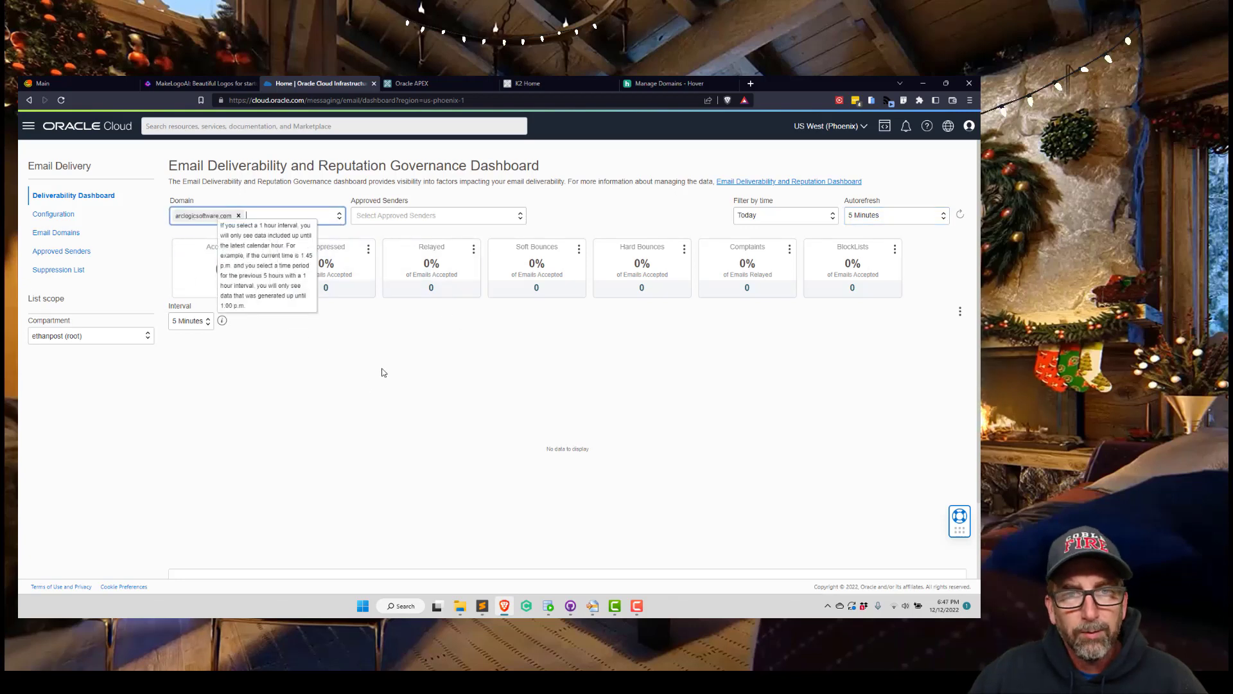
mouse_move(53, 213)
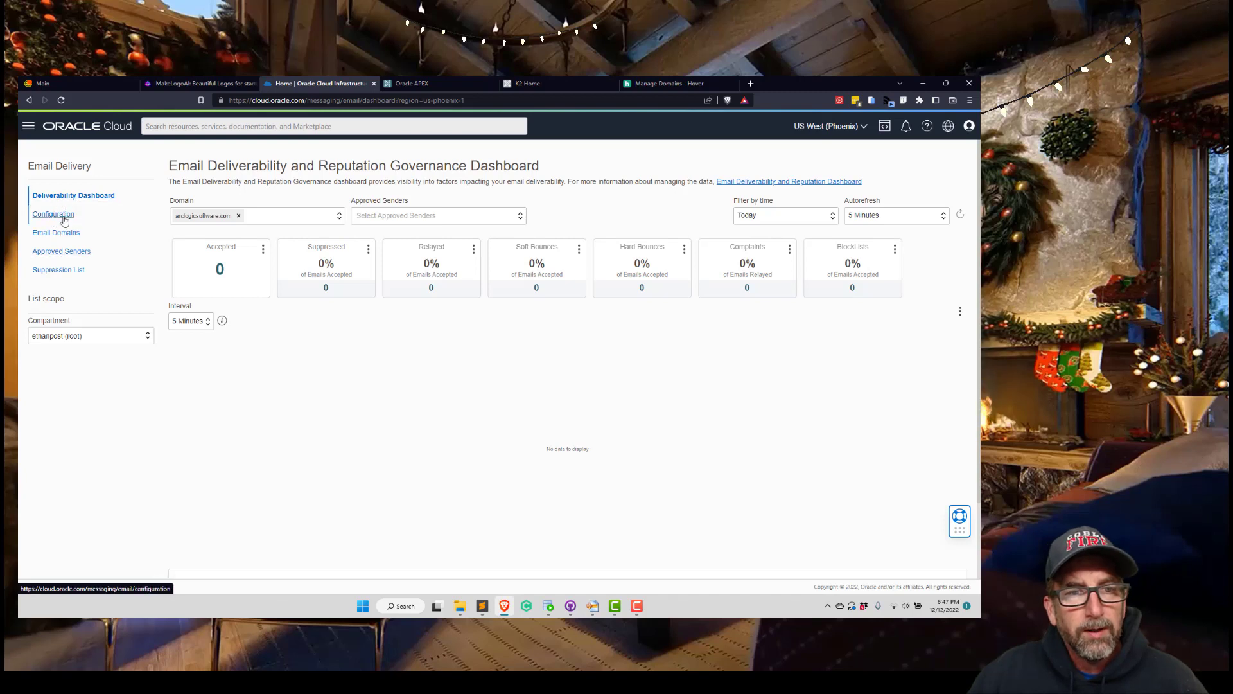
- View the SMTP sending configuration, then go to the user's SMTP credentials via the Identity link
click(52, 213)
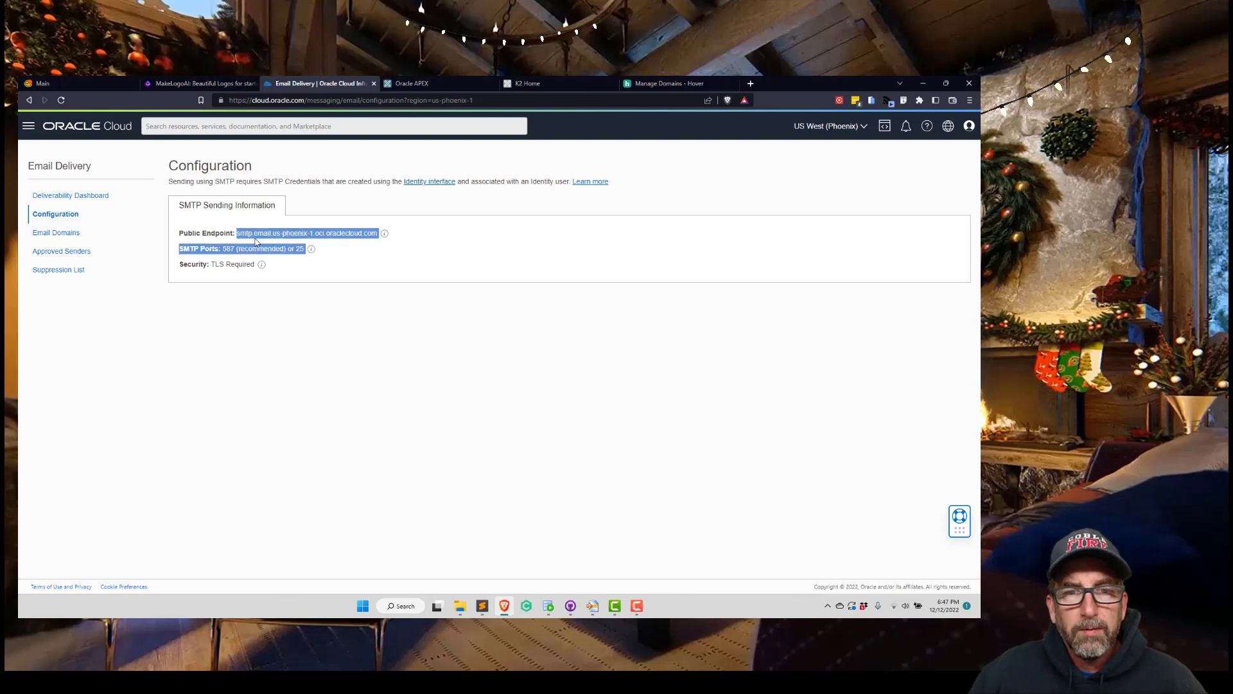
mouse_move(261, 263)
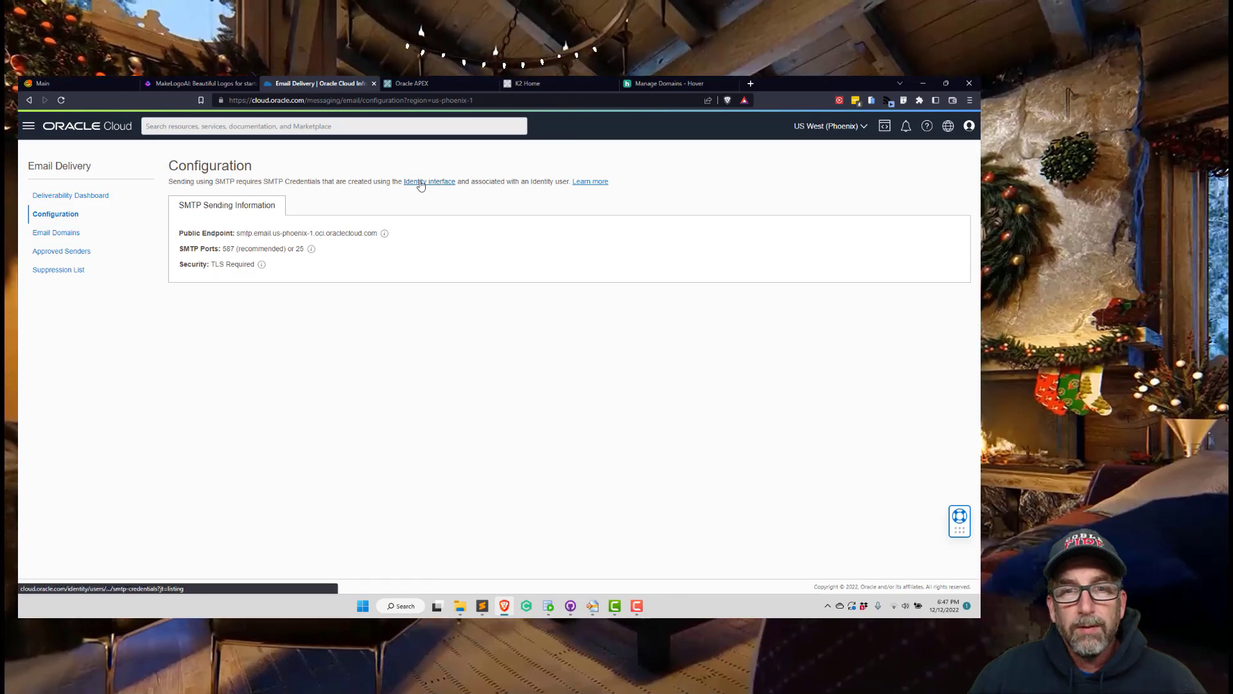
click(430, 181)
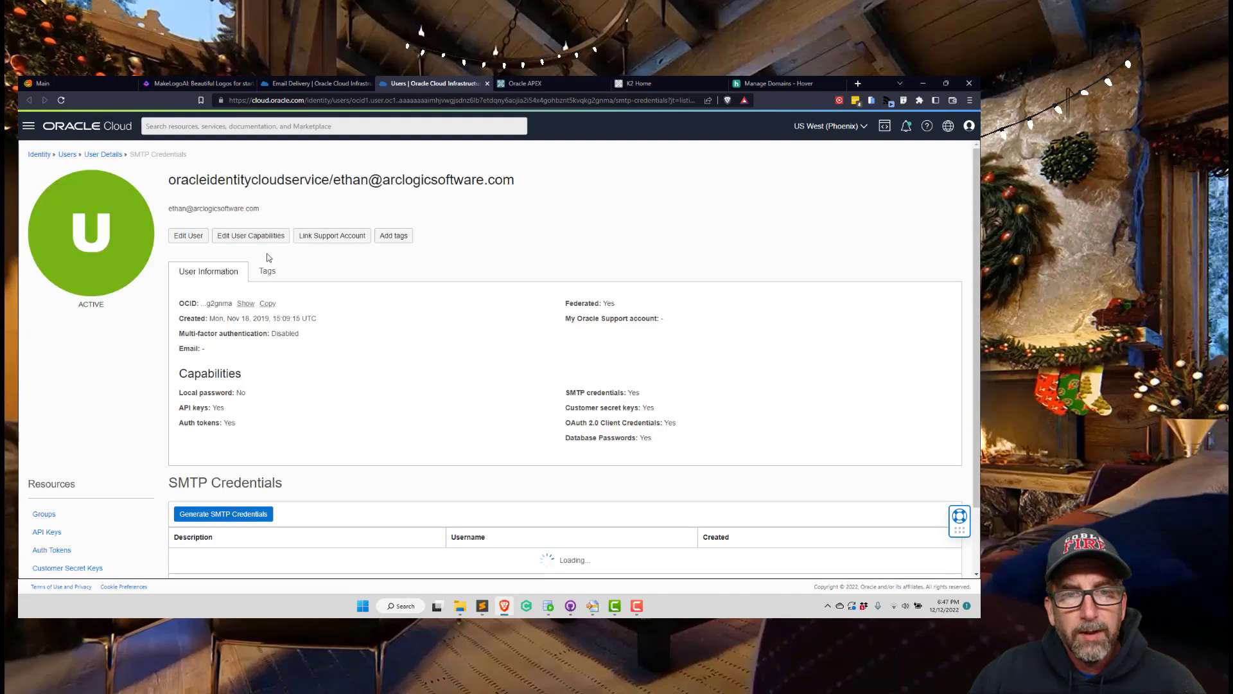
click(223, 514)
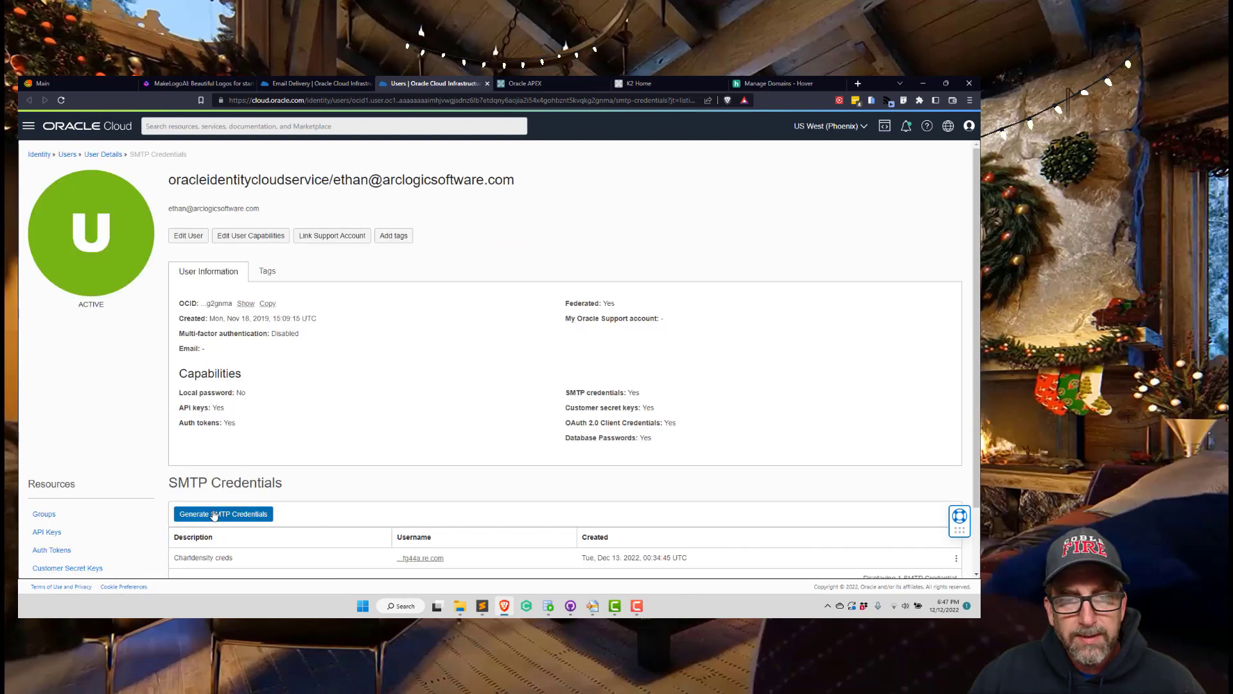
click(223, 514)
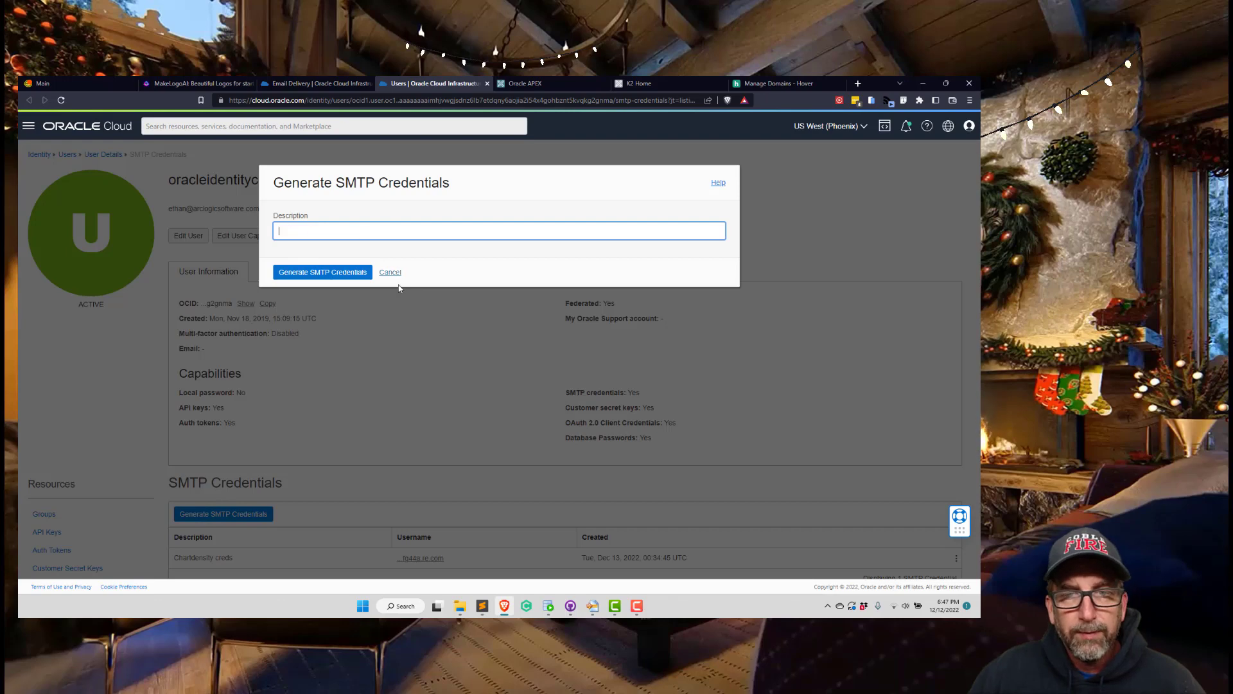
click(390, 273)
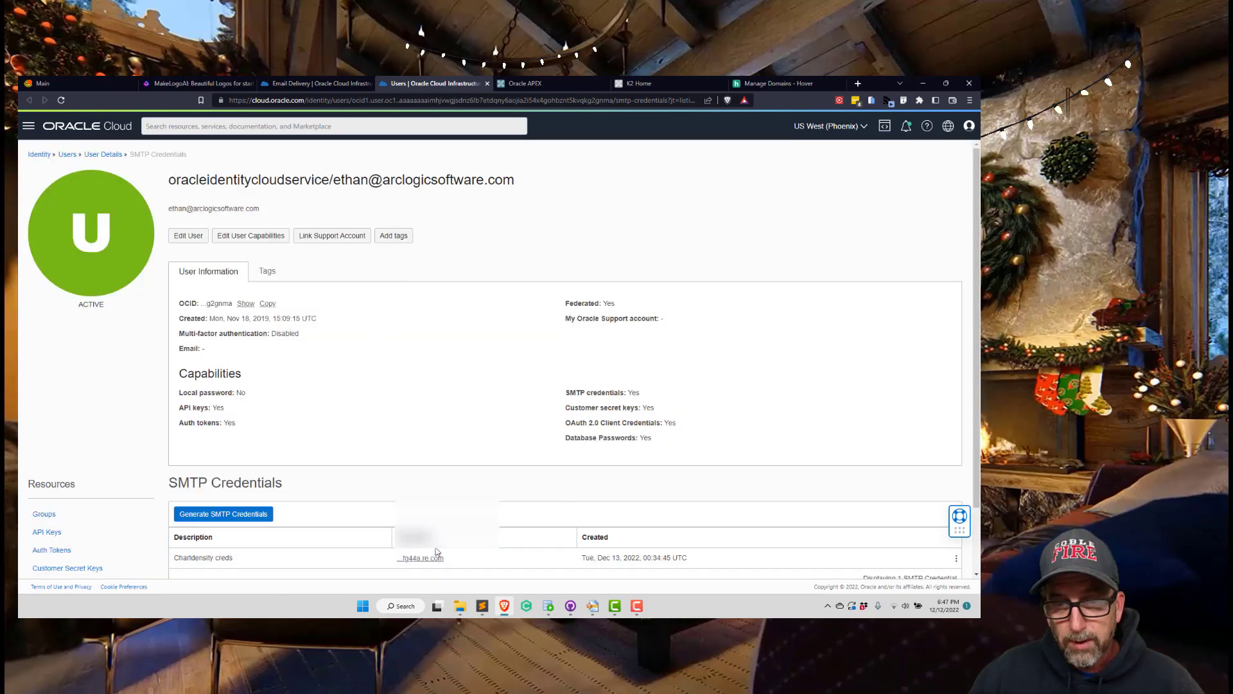
mouse_move(380, 434)
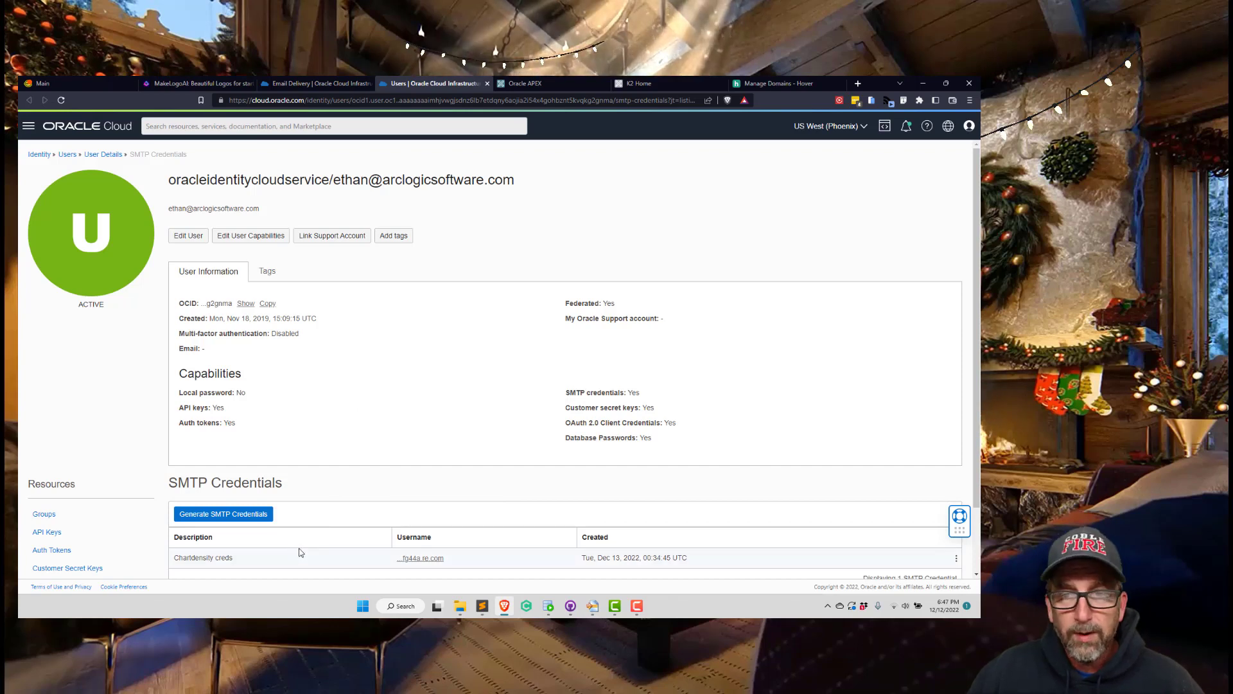
mouse_move(312, 391)
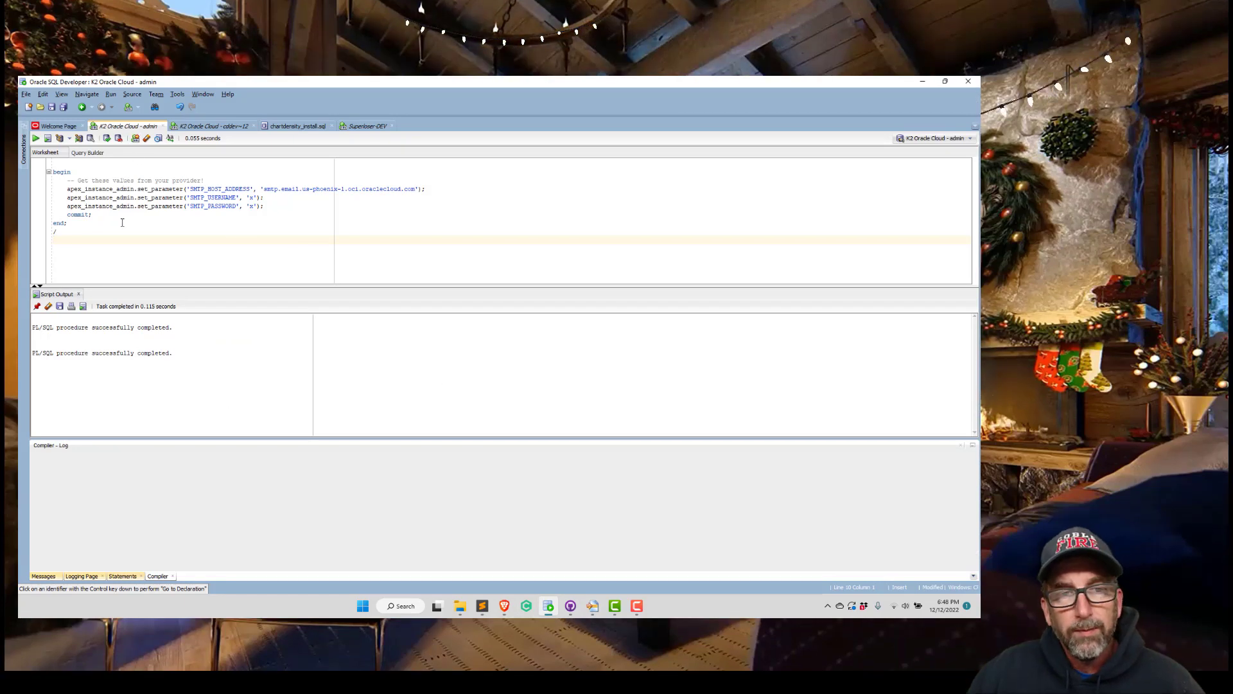
- Select the whole apex_instance_admin.set_parameter block in the worksheet to run it
key(ctrl+a)
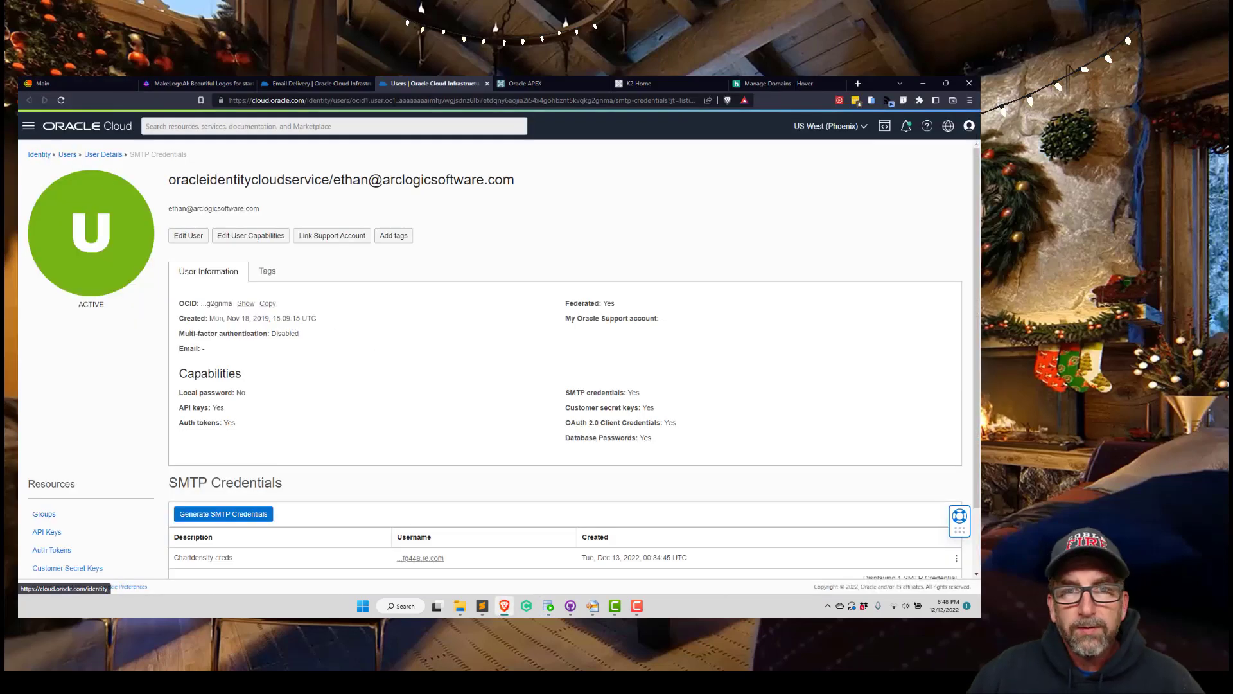
- Show the arclogicsoftware.com email domain details from the Email Domains list
click(315, 83)
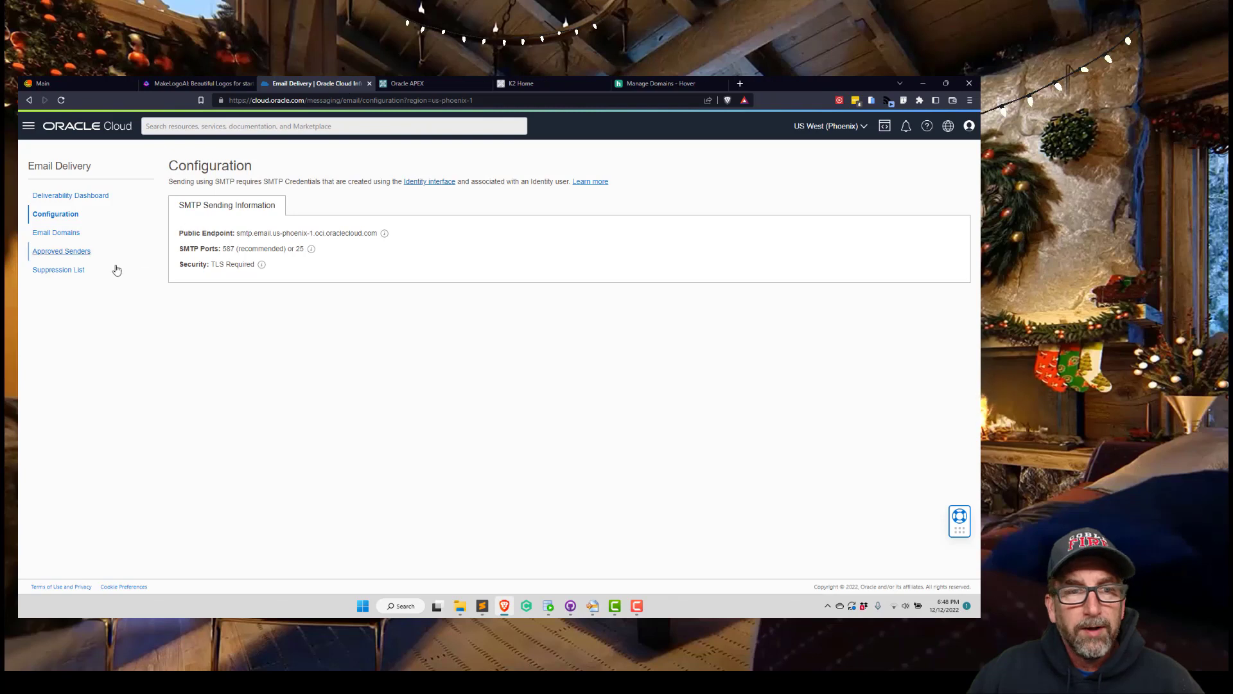
click(56, 232)
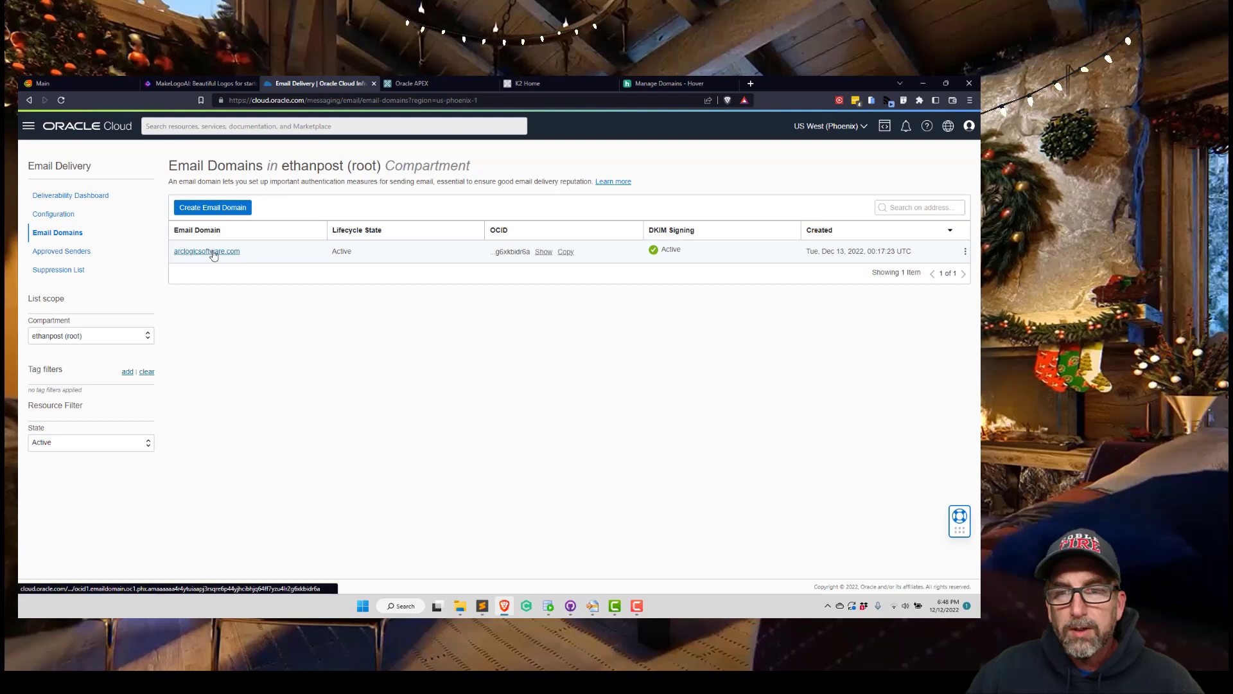
click(196, 230)
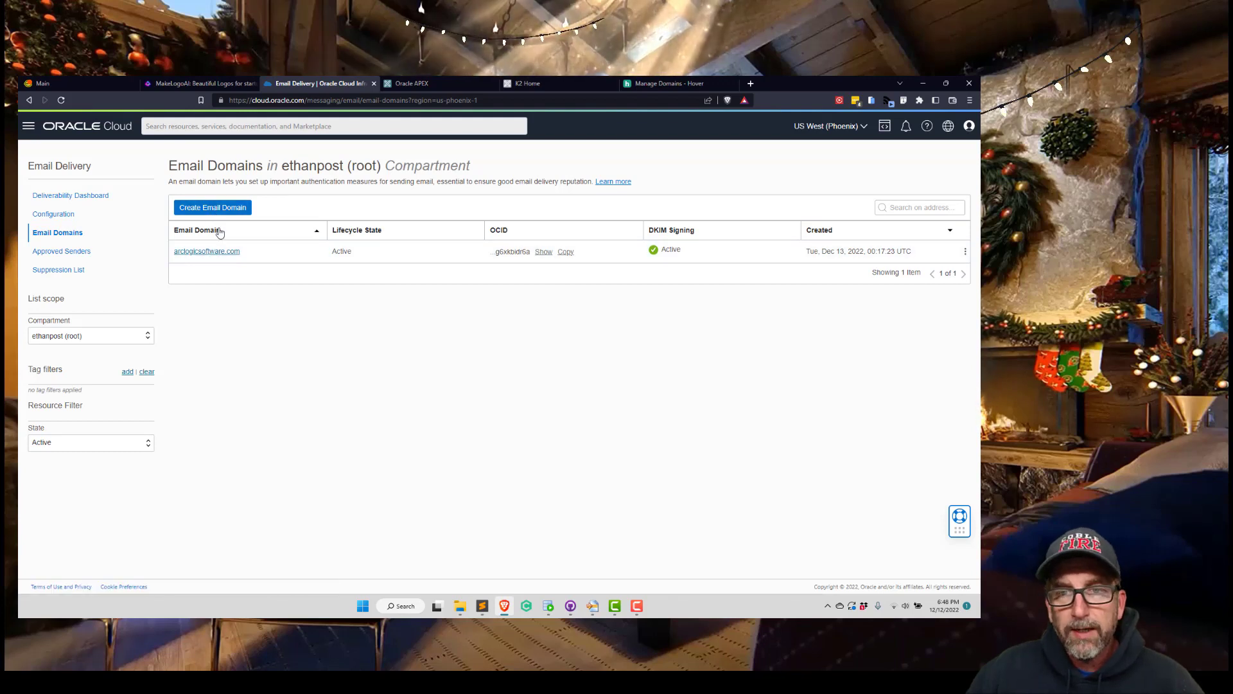
mouse_move(207, 252)
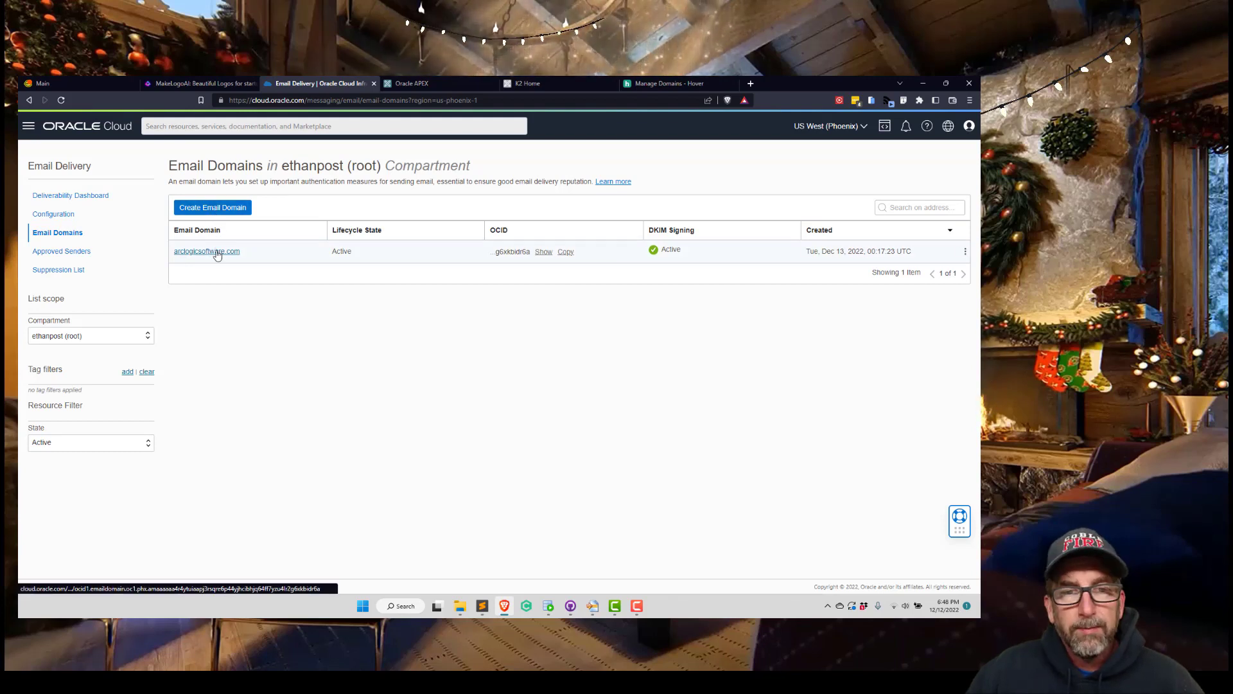
click(206, 251)
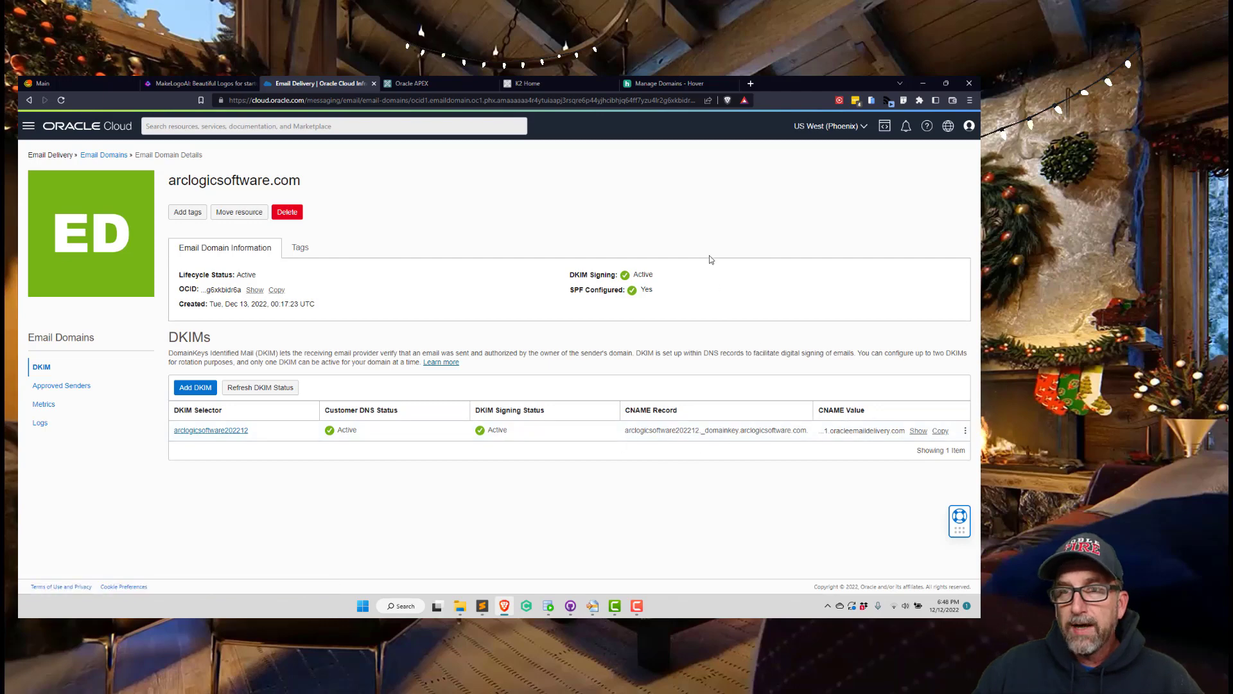
click(674, 83)
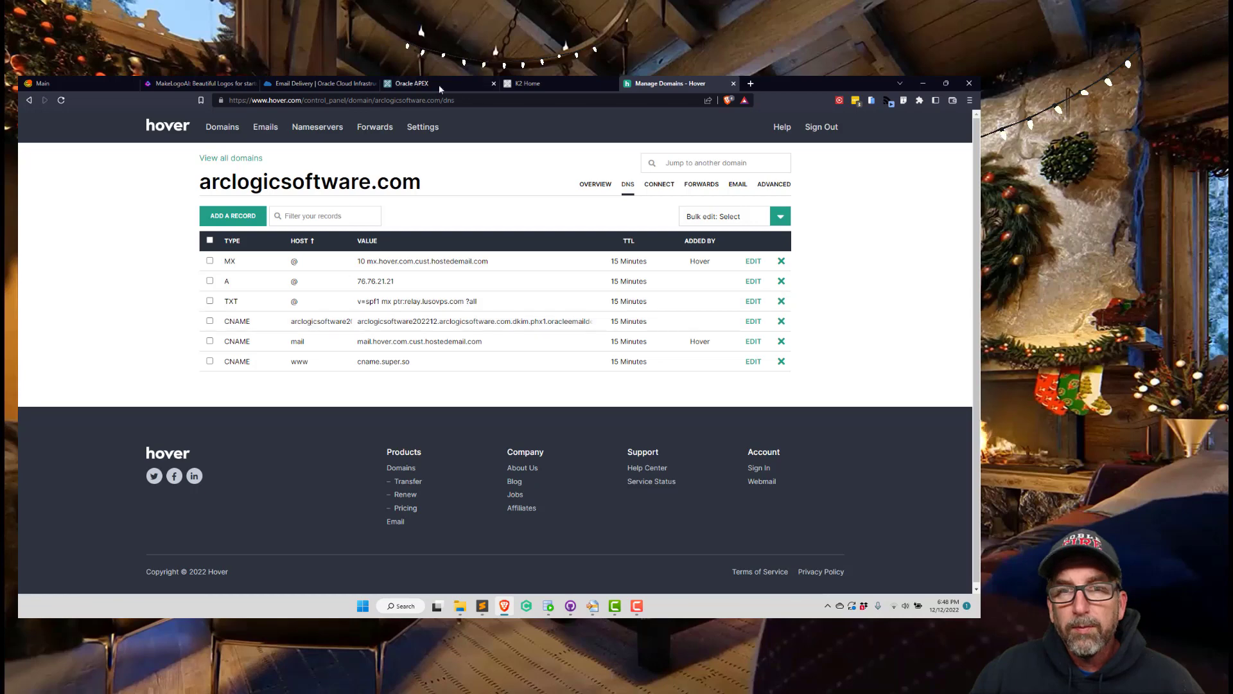
click(320, 83)
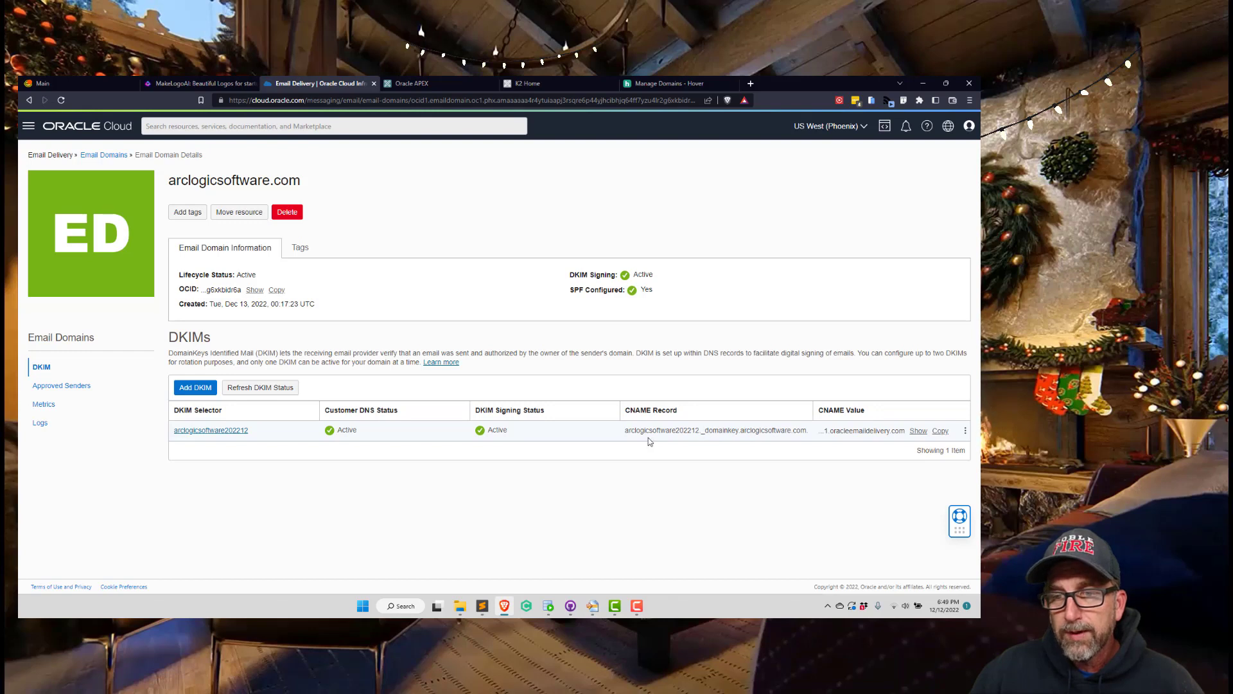
mouse_move(693, 442)
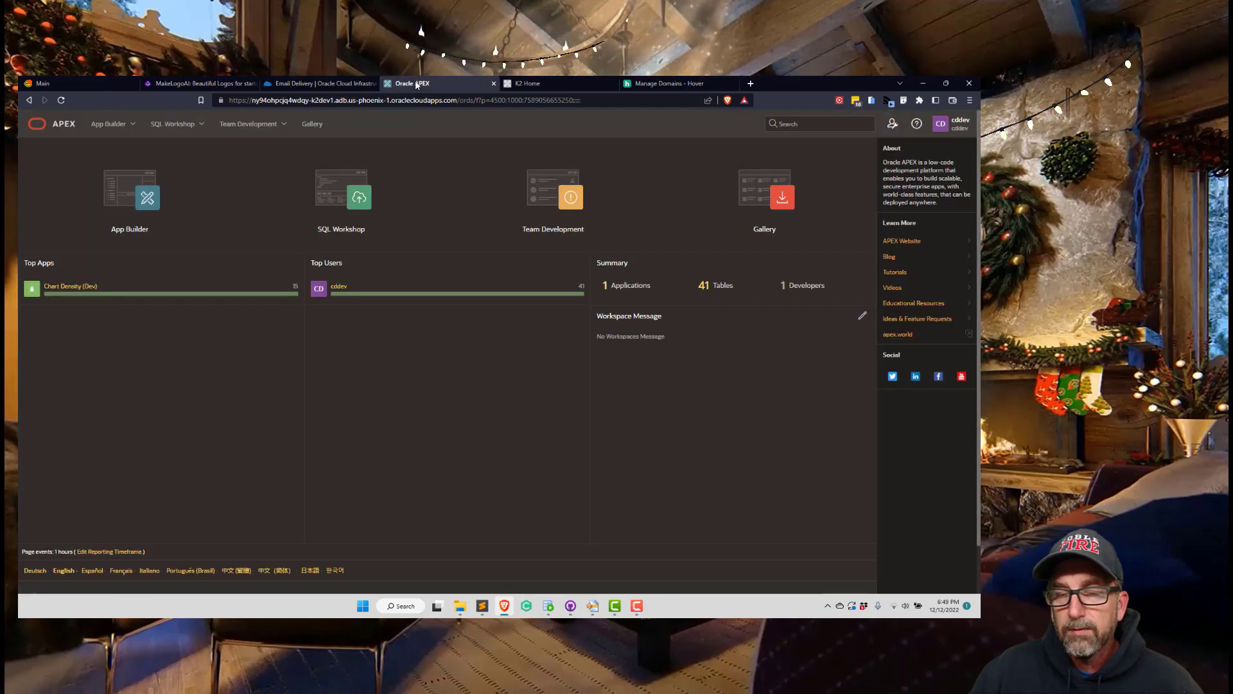
click(318, 84)
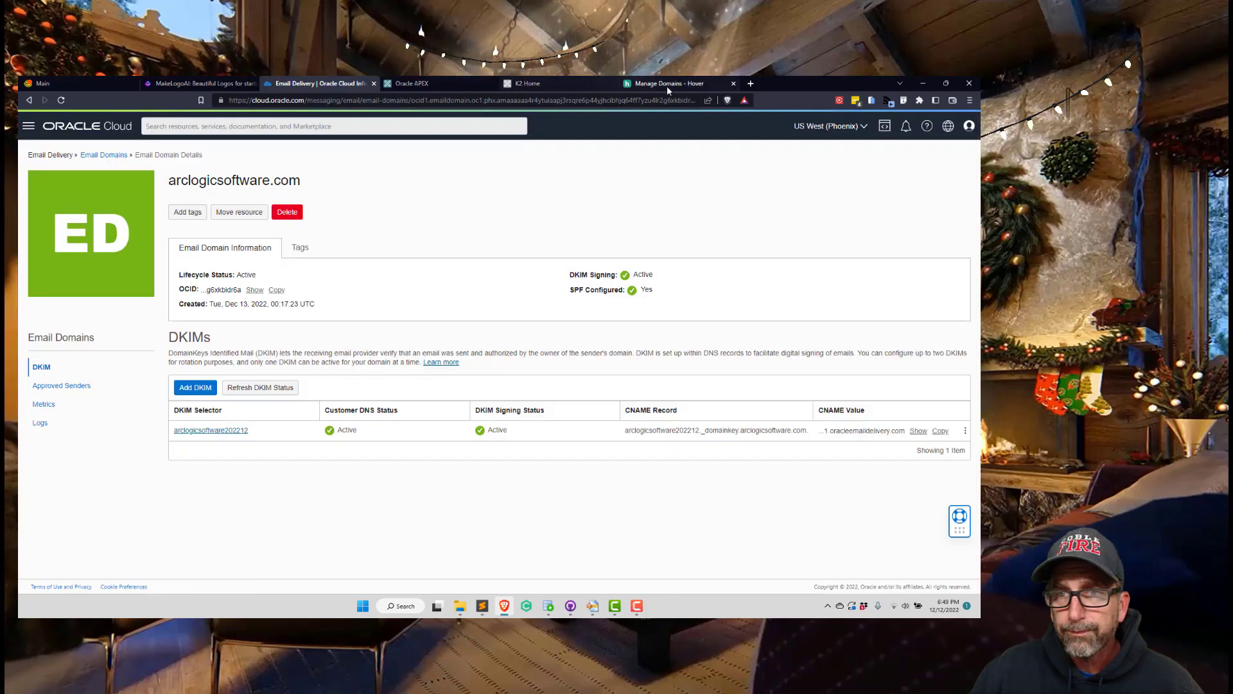
- Inspect the DKIM CNAME record's host name in Hover's DNS records and cancel without changes
click(673, 84)
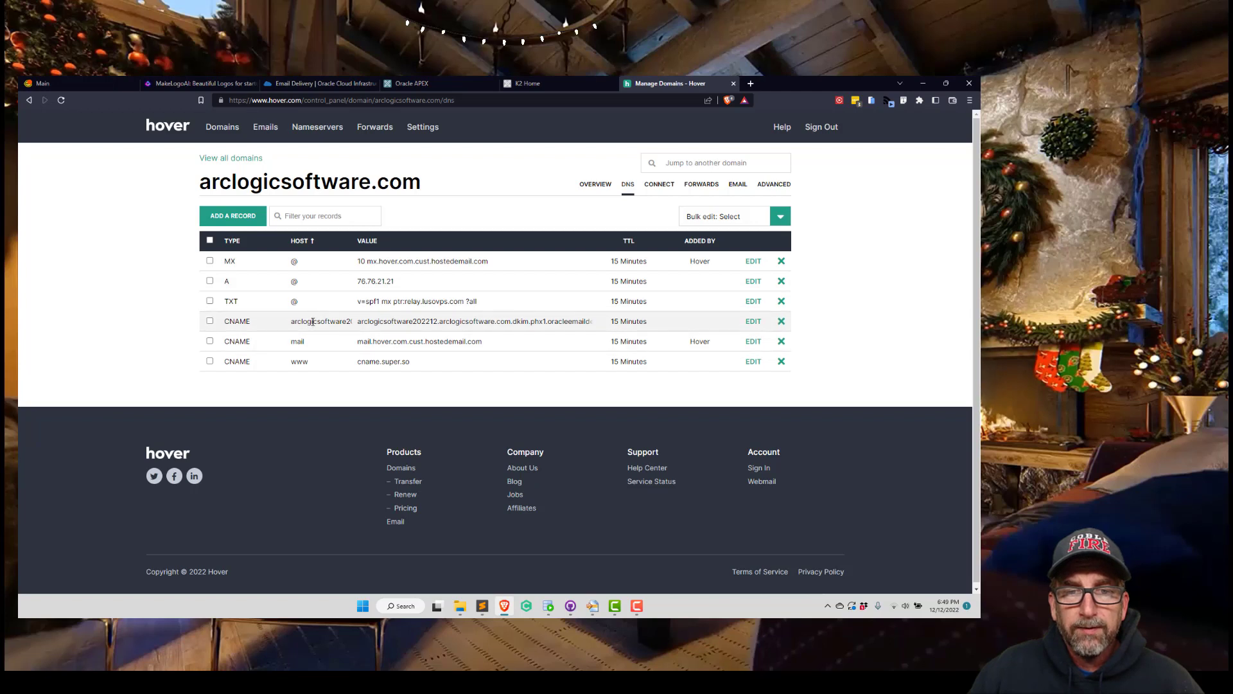
mouse_move(316, 330)
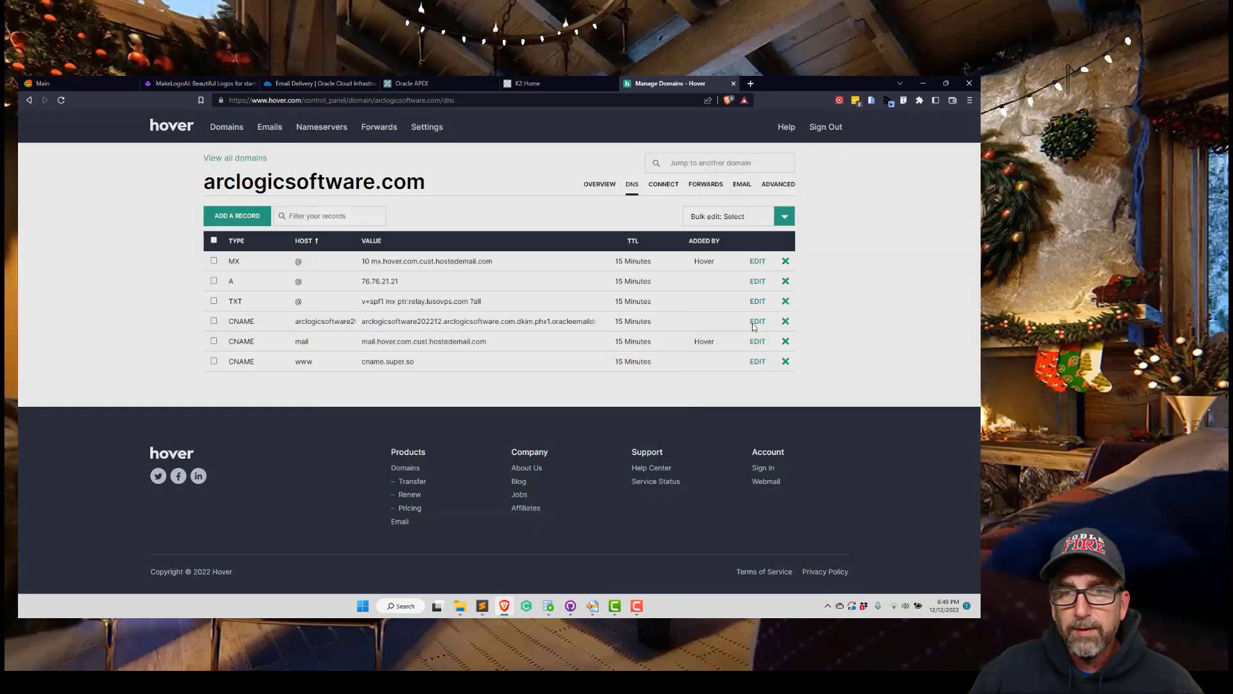
click(757, 322)
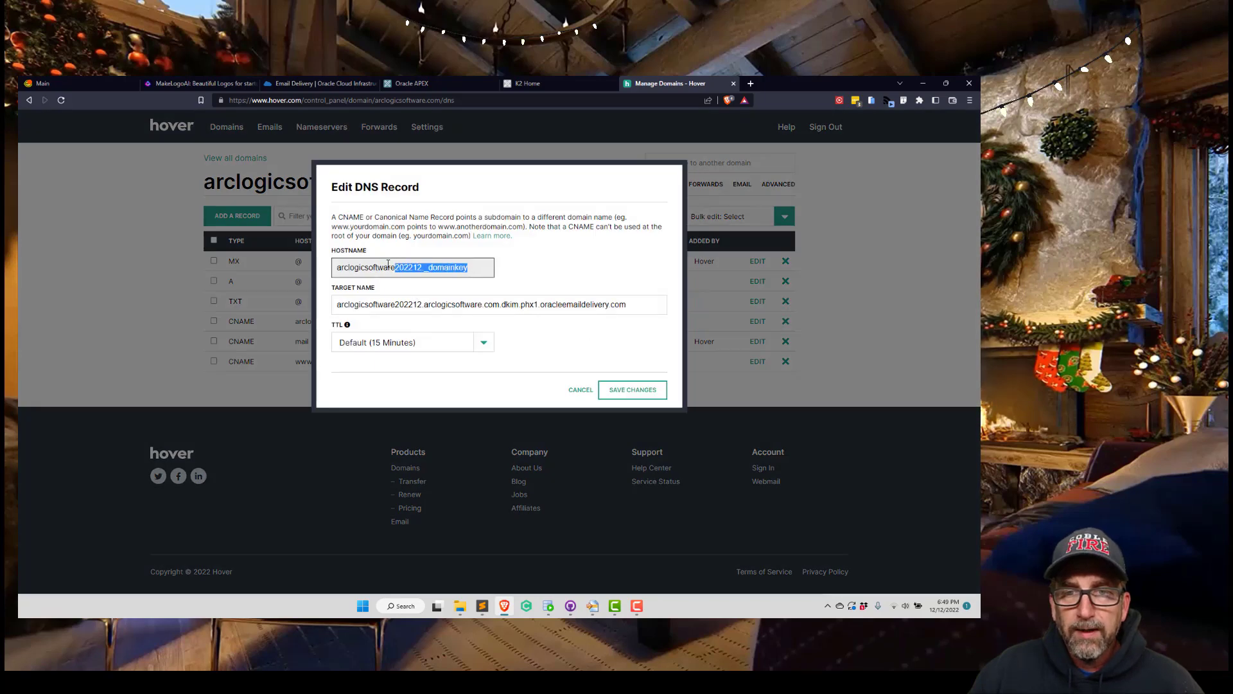
triple_click(401, 267)
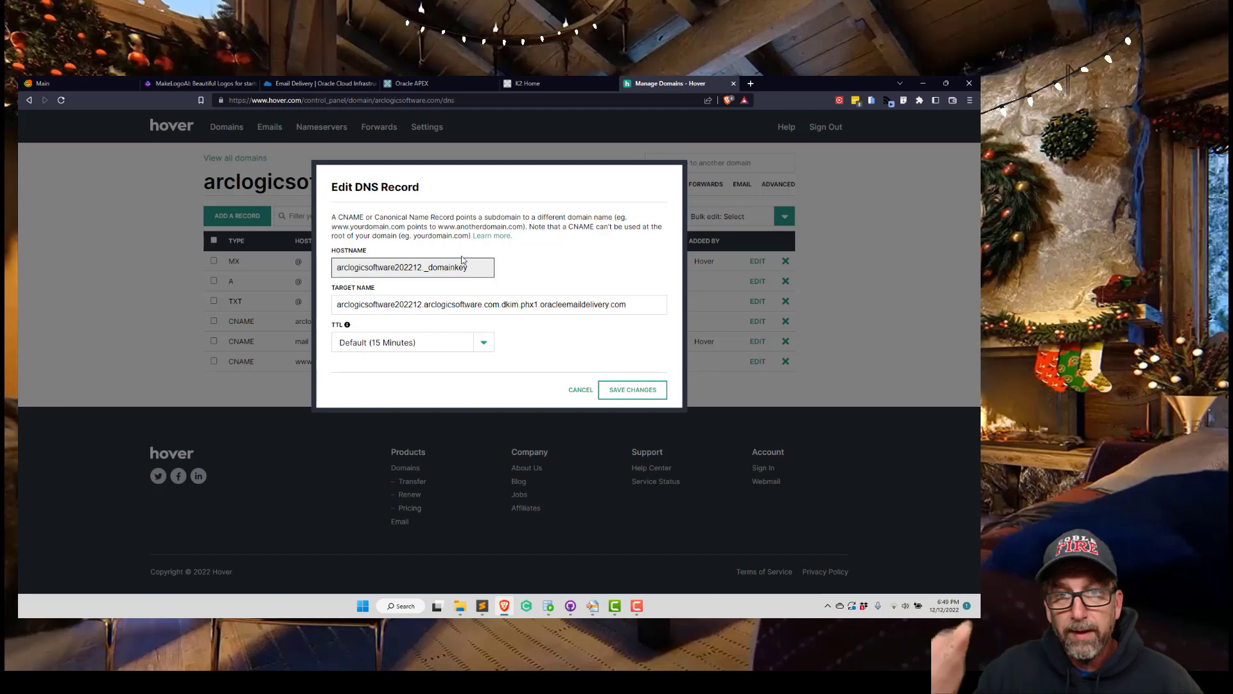
mouse_move(347, 157)
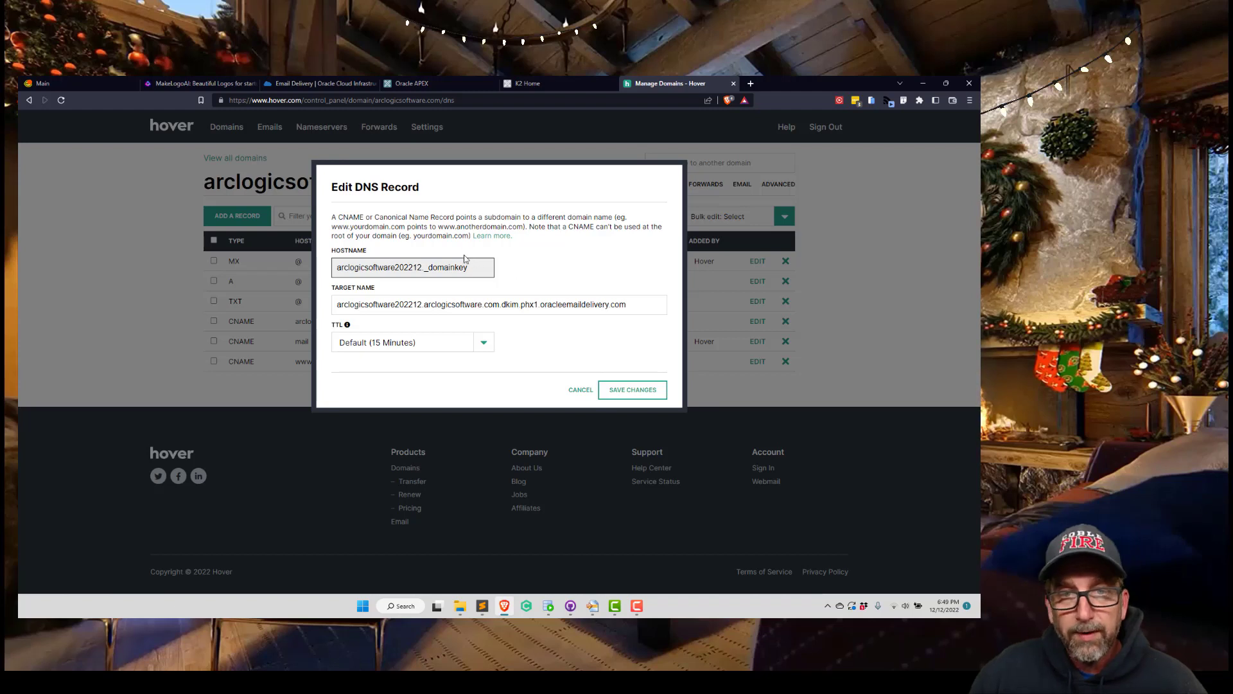
mouse_move(435, 261)
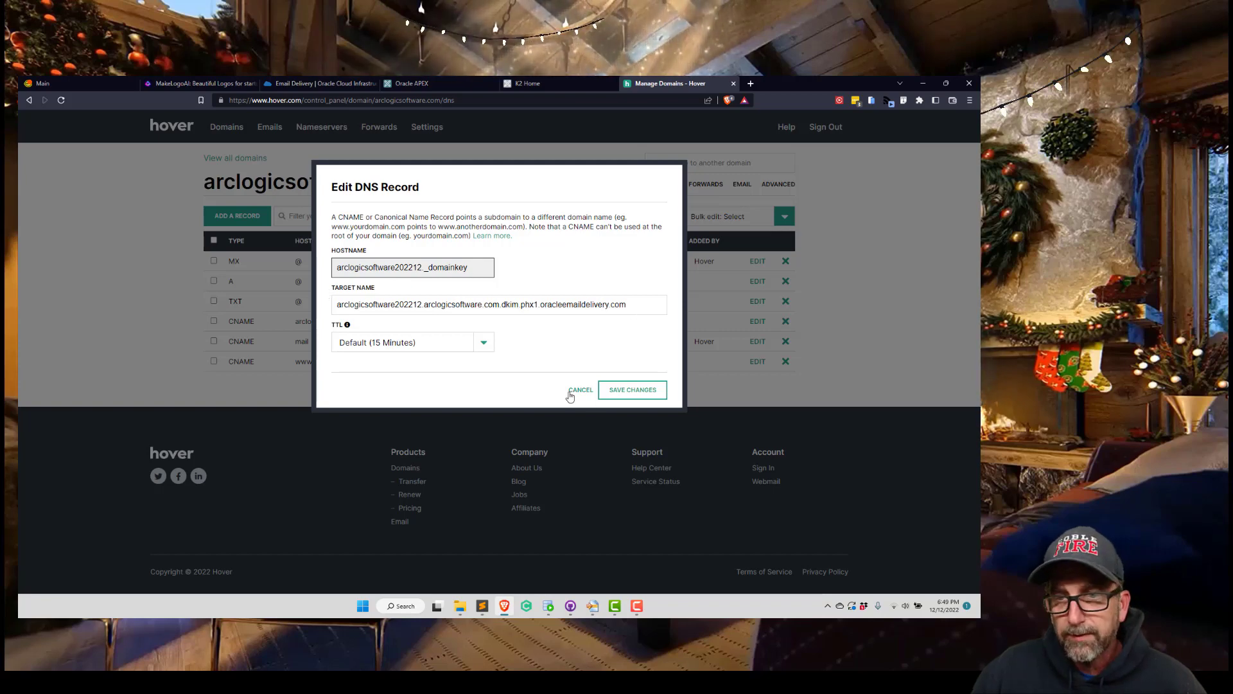
click(581, 389)
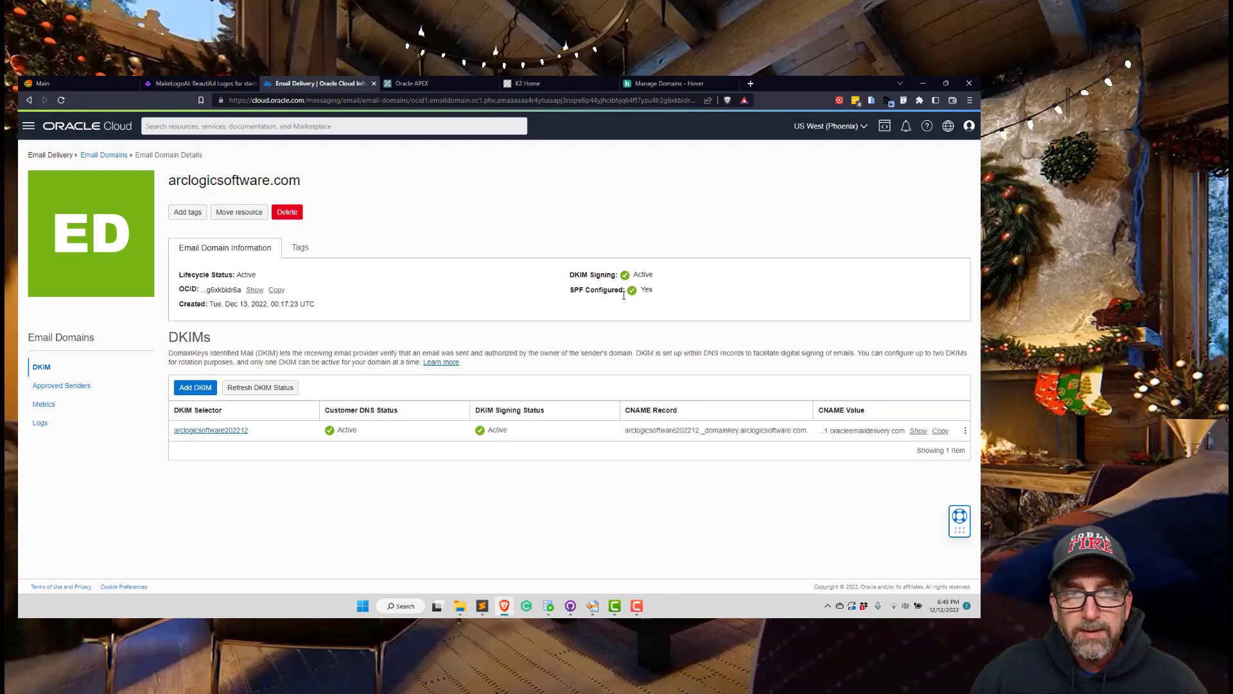
mouse_move(858, 455)
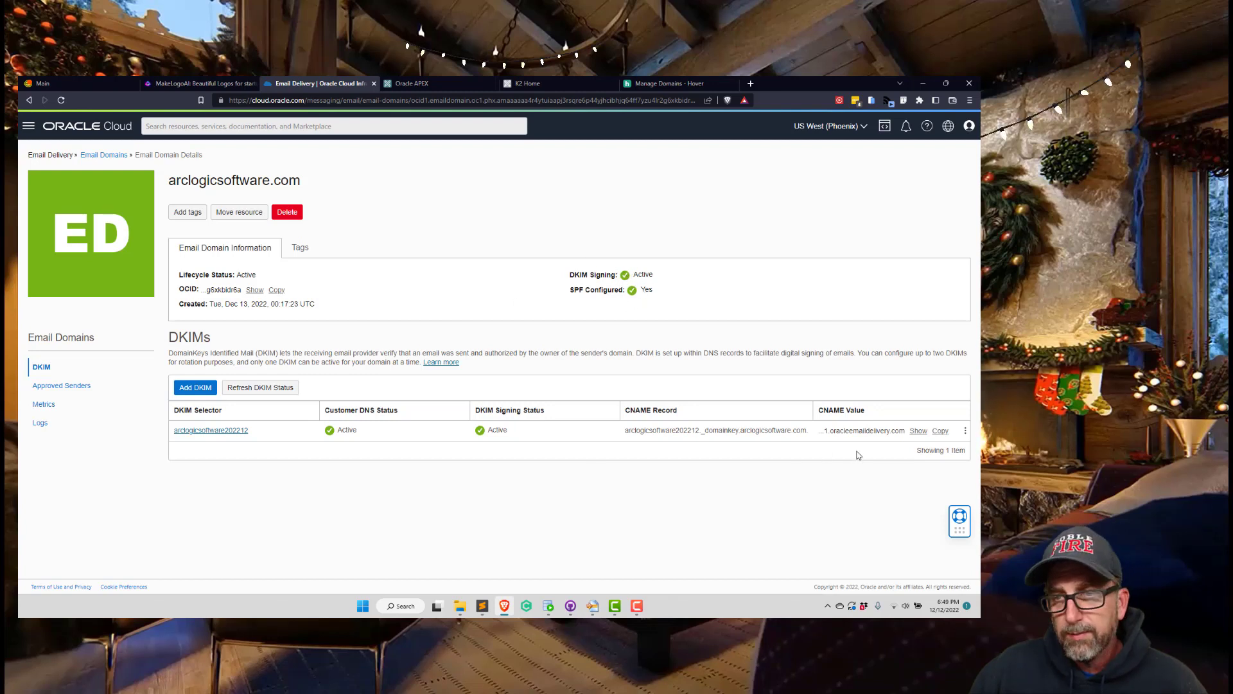
mouse_move(541, 589)
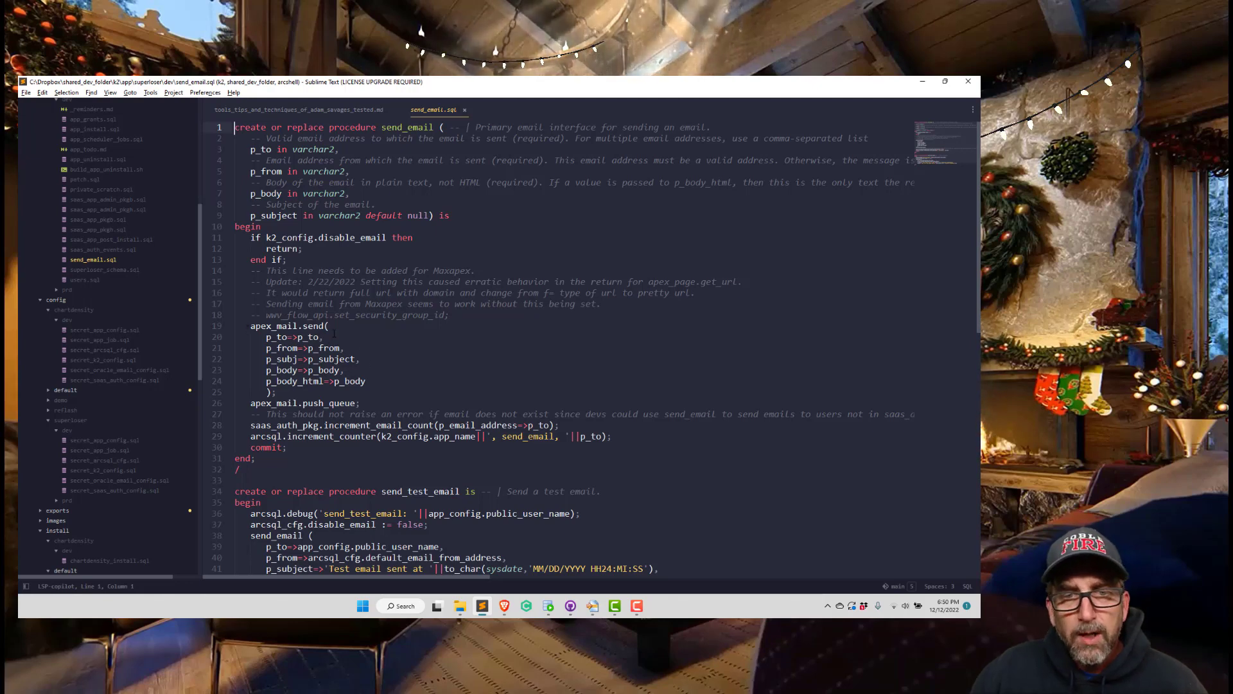
- Scroll through the send_email and send_test_email procedures in send_email.sql
scroll(down, 3)
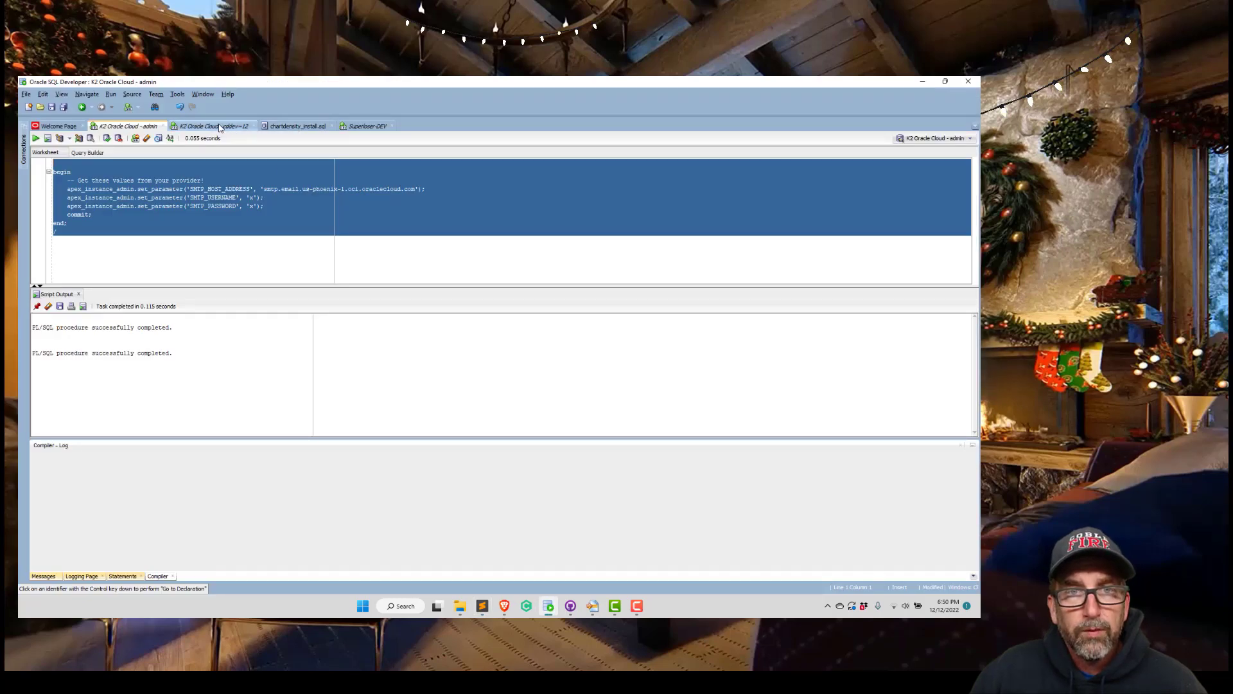
- Run the send_email test block on the cddev worksheet and dismiss the connection reset notice
click(208, 126)
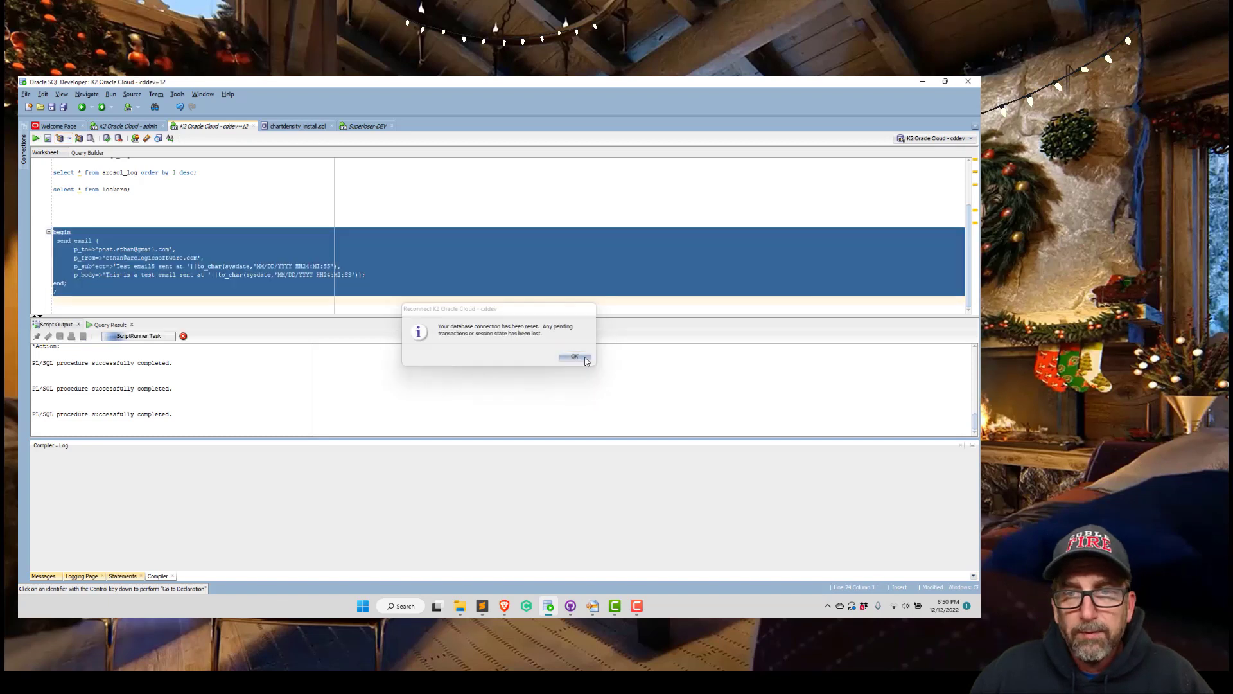
click(572, 357)
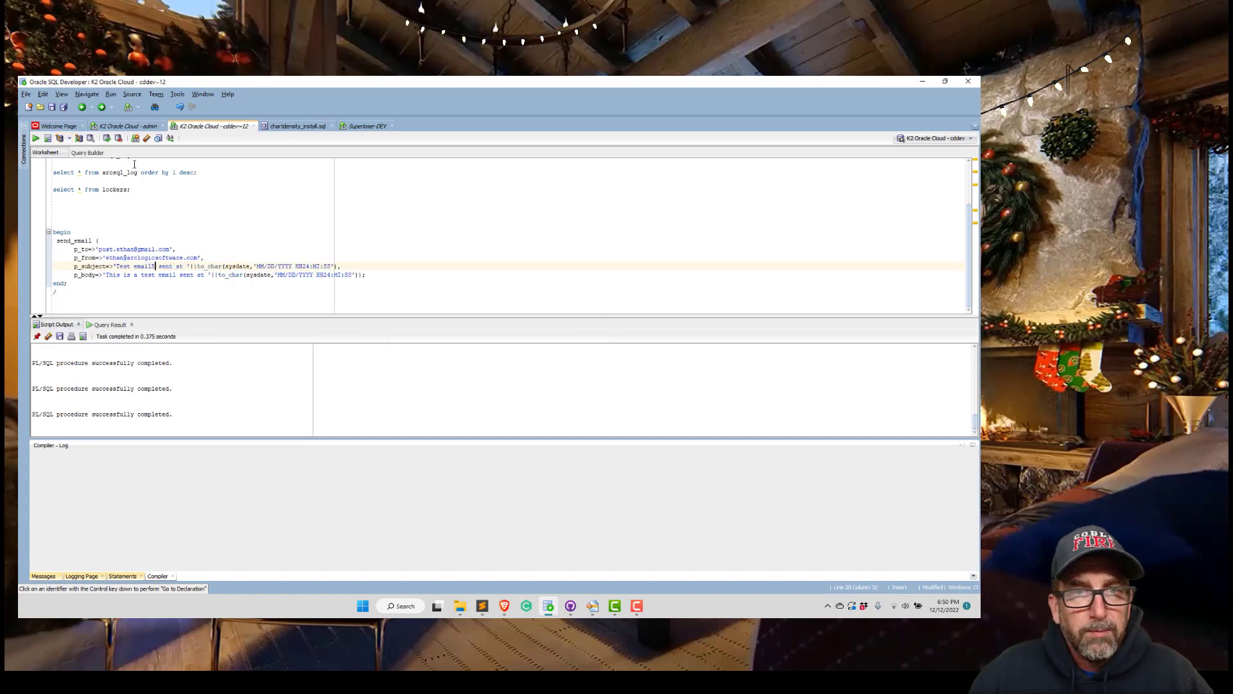